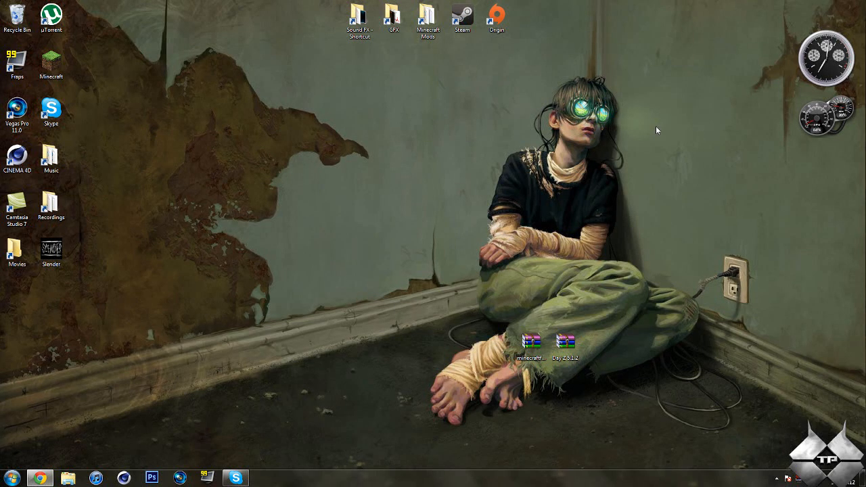
pyautogui.moveTo(622, 180)
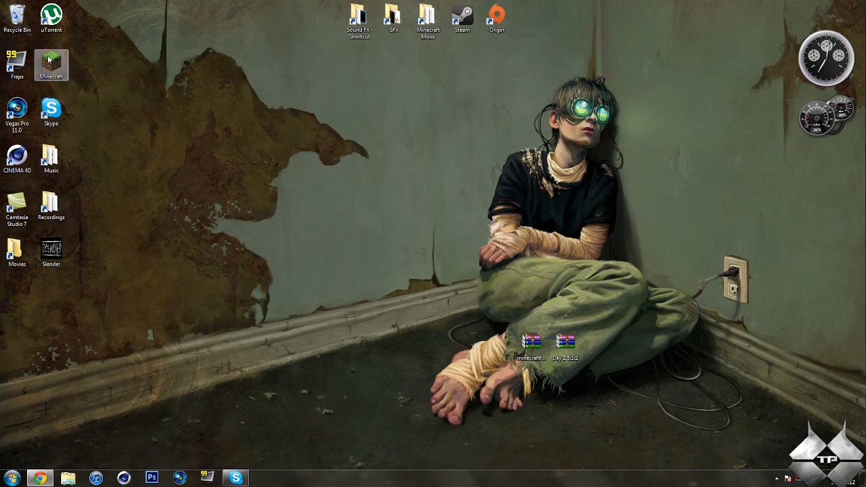
# Launch Minecraft and log in with saved credentials, reaching the Forge title screen with 4 mods.
pyautogui.doubleClick(51, 65)
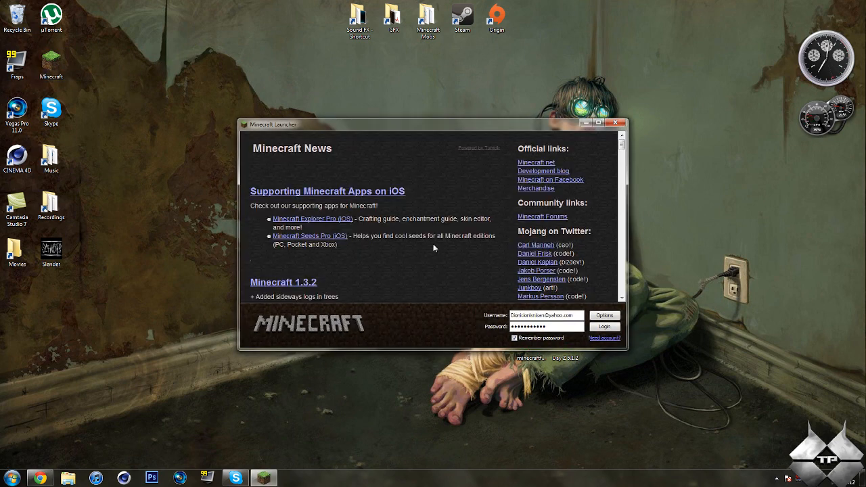
pyautogui.moveTo(480, 265)
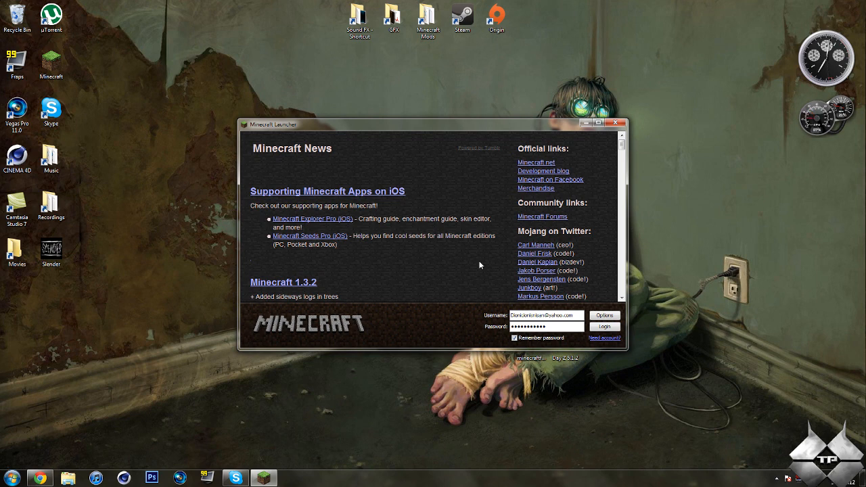
pyautogui.click(604, 326)
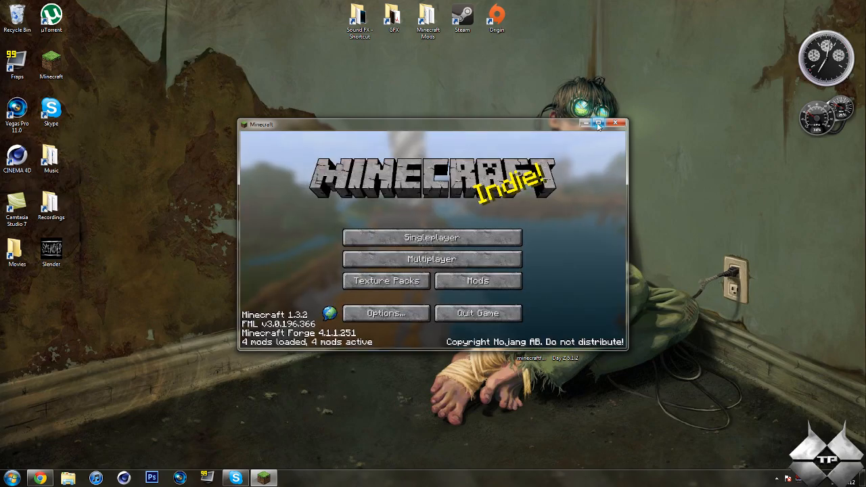
# Maximize the game, confirm the Day Z world type exists, then load the Day Z world.
pyautogui.click(607, 124)
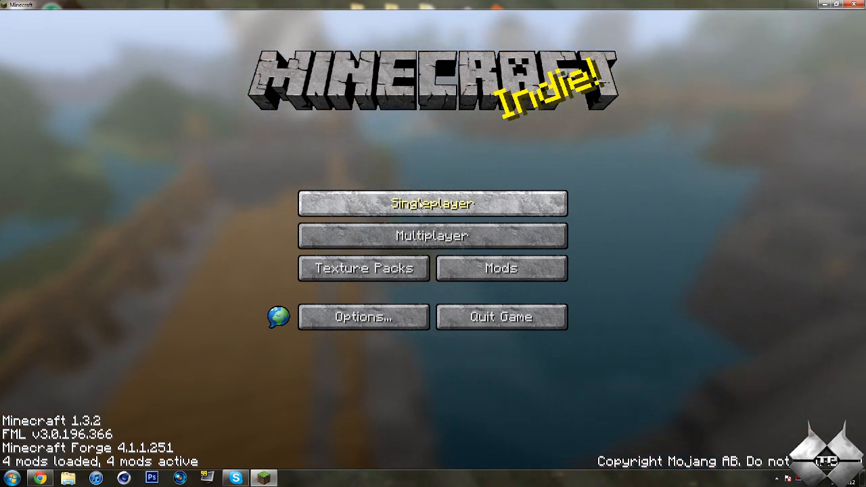
pyautogui.click(433, 203)
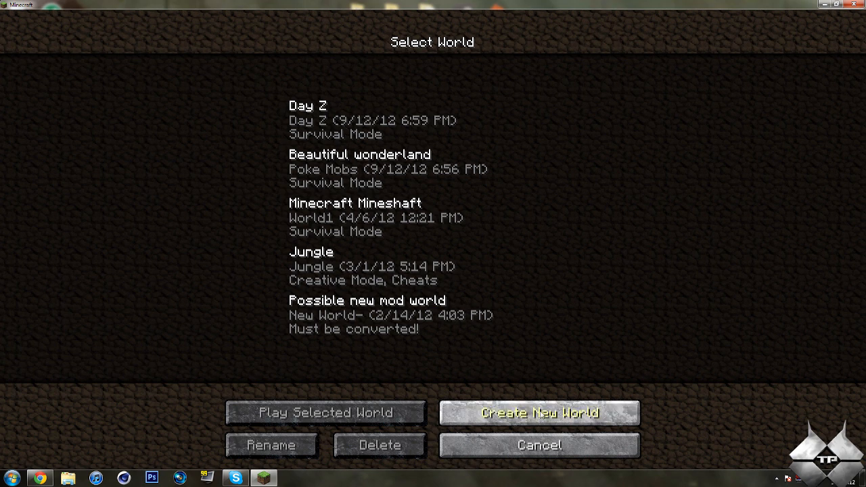
pyautogui.click(539, 413)
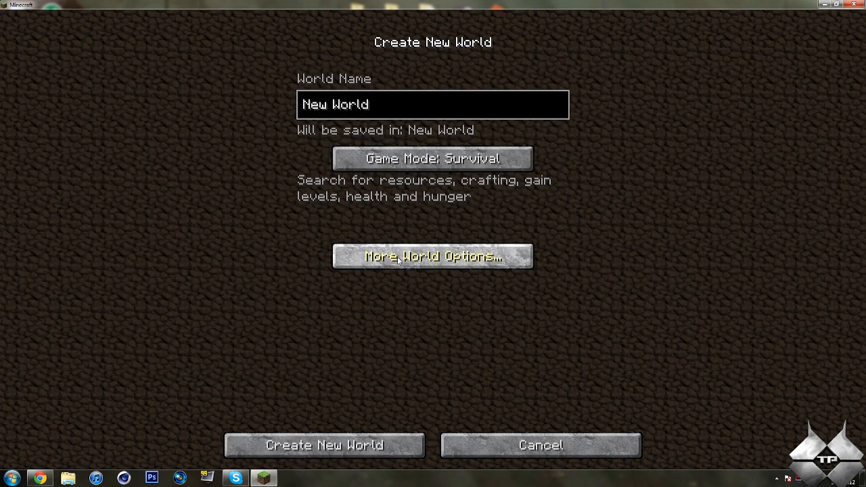
pyautogui.click(433, 256)
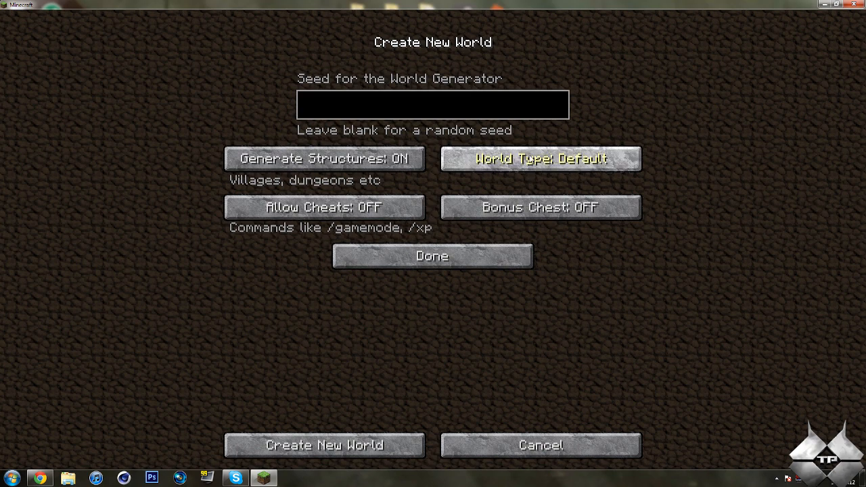
pyautogui.click(541, 159)
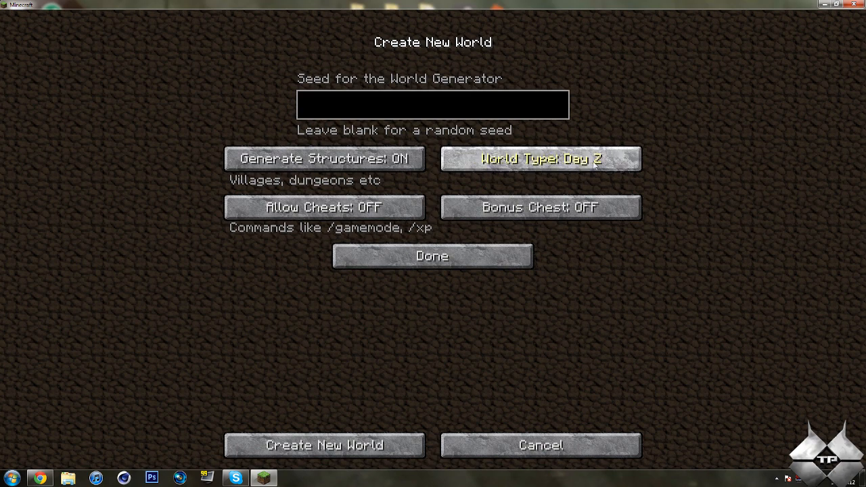
pyautogui.moveTo(608, 337)
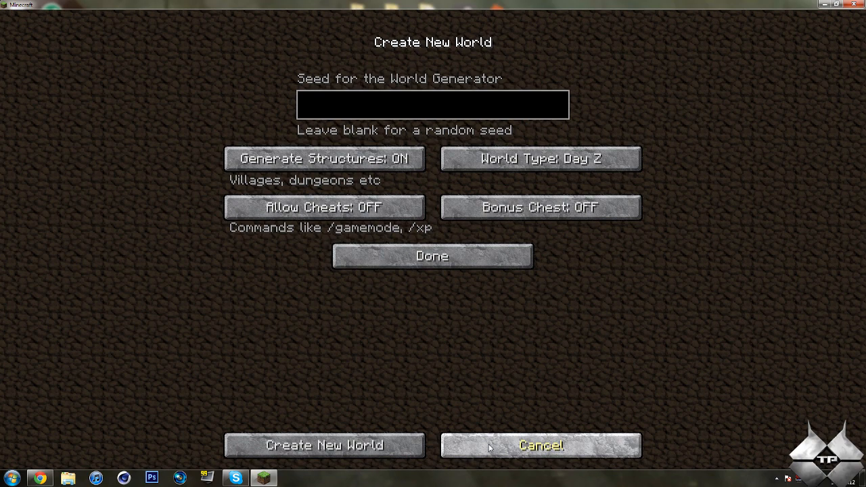
pyautogui.click(540, 446)
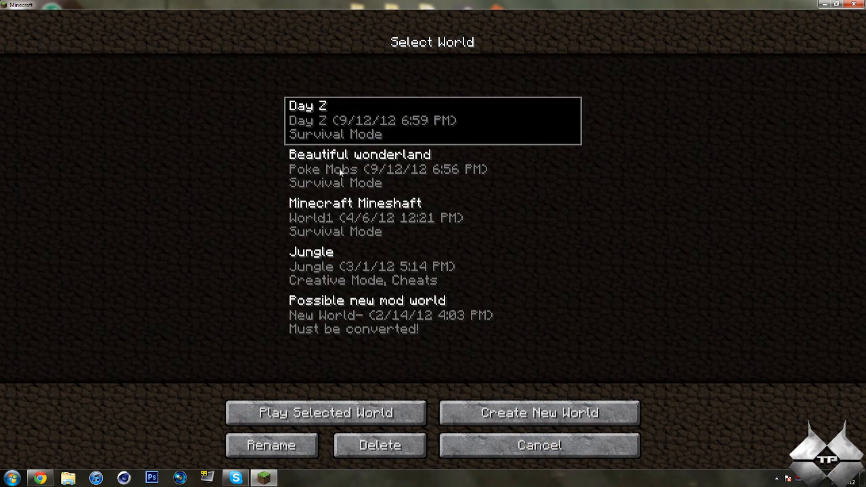
pyautogui.click(539, 446)
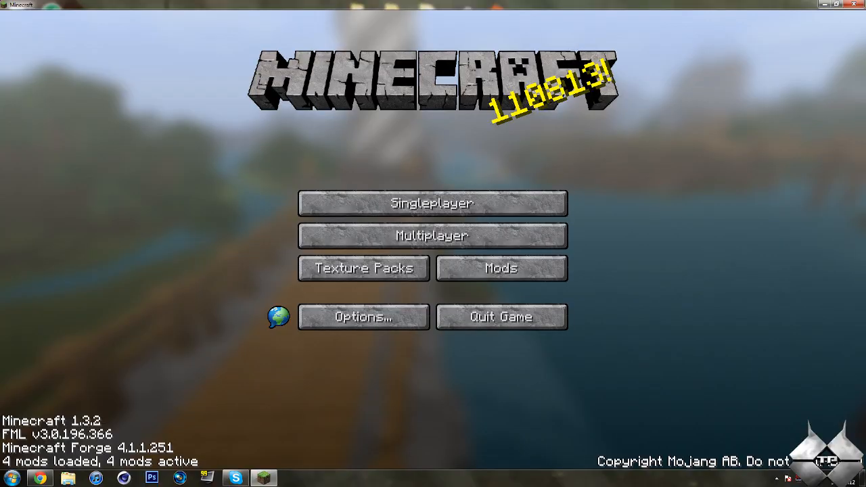
pyautogui.click(433, 203)
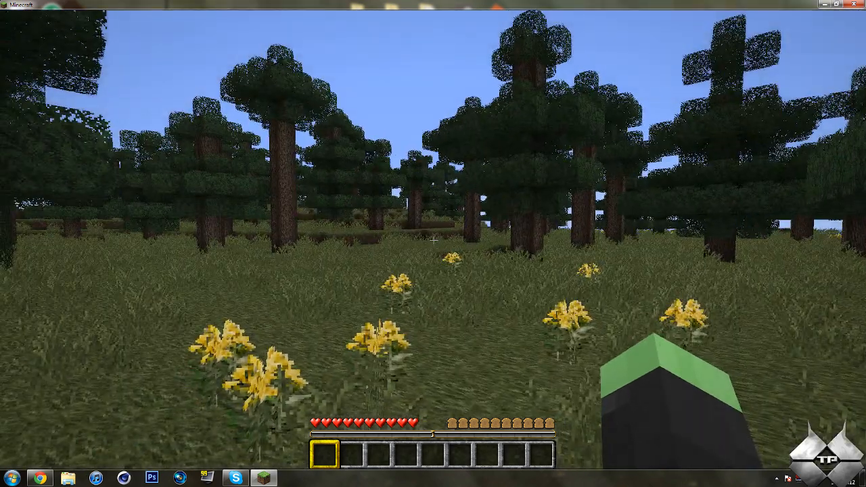
# Fly over the Day Z forest past zombies toward the stone tower and cobblestone-roofed cabin.
pyautogui.press('e')
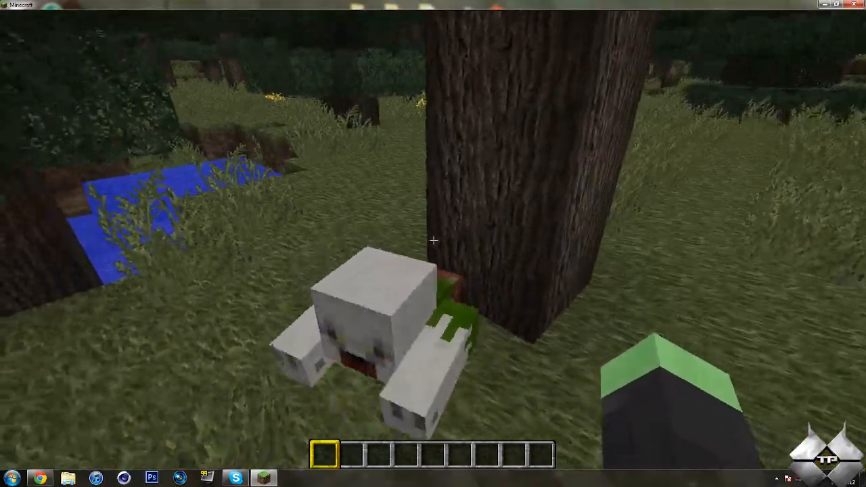
pyautogui.moveTo(433, 244)
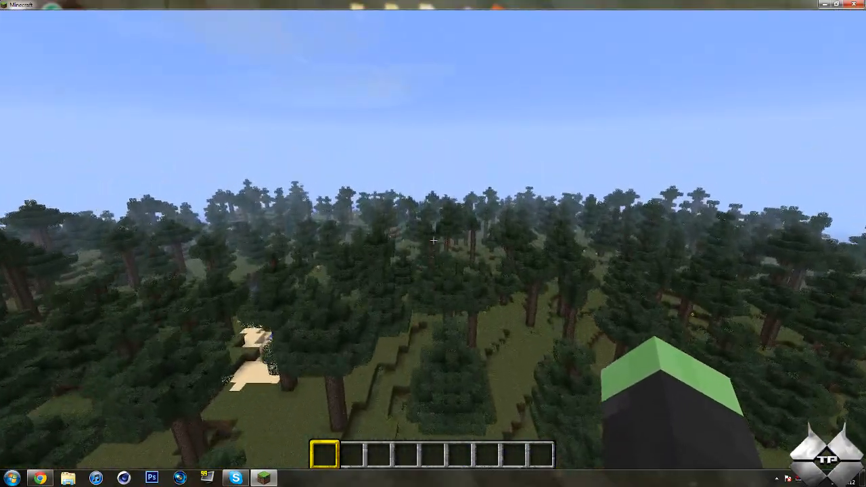
pyautogui.moveTo(433, 243)
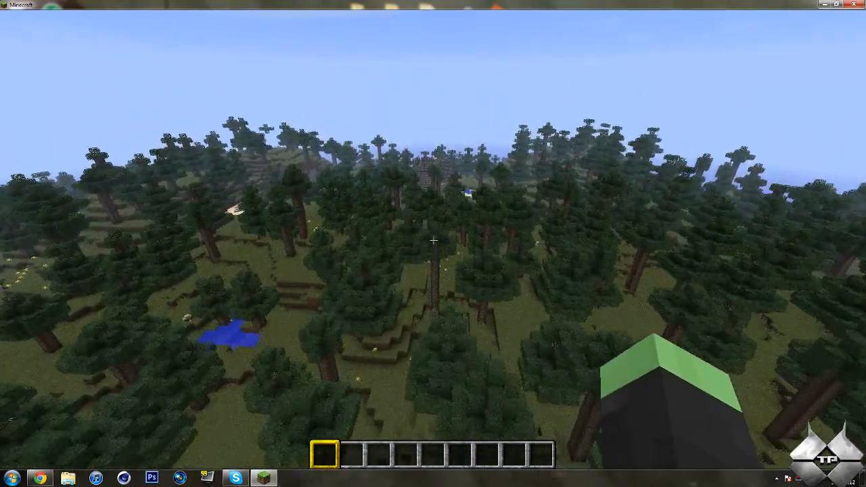
pyautogui.moveTo(433, 243)
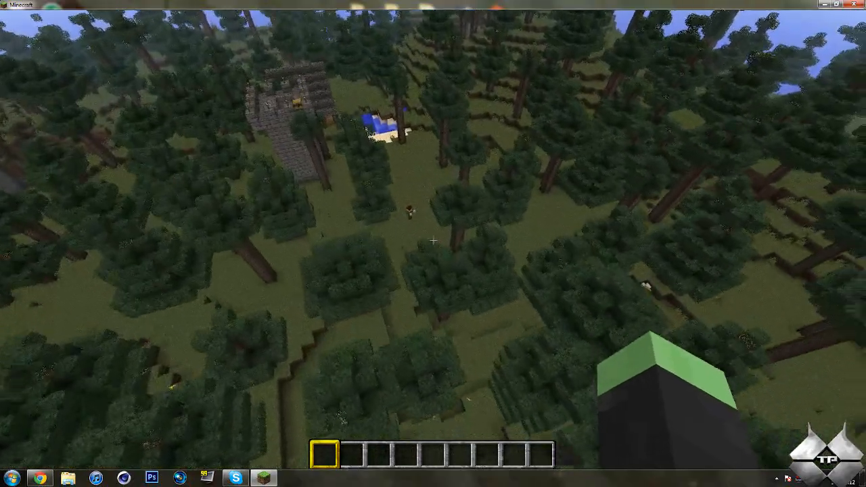
pyautogui.moveTo(433, 241)
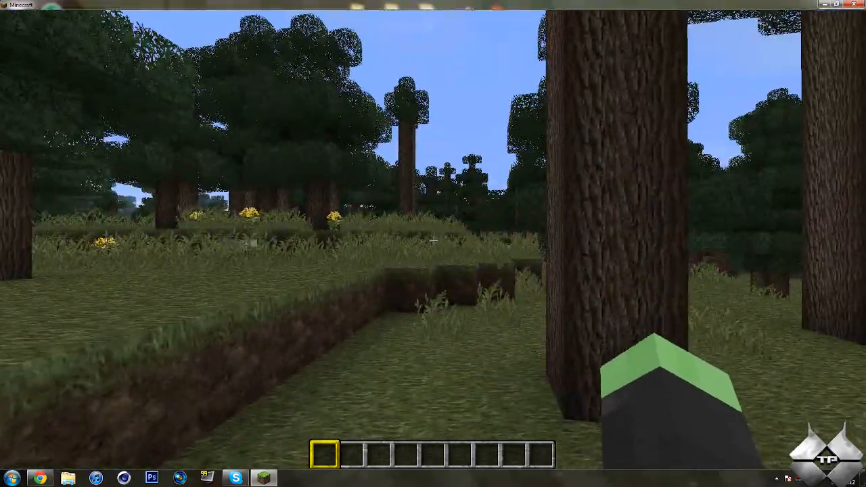
pyautogui.moveTo(433, 244)
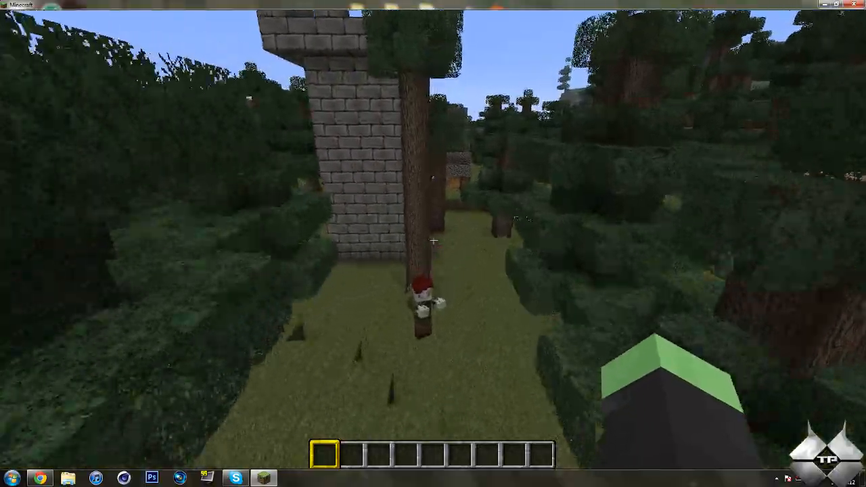
pyautogui.moveTo(433, 244)
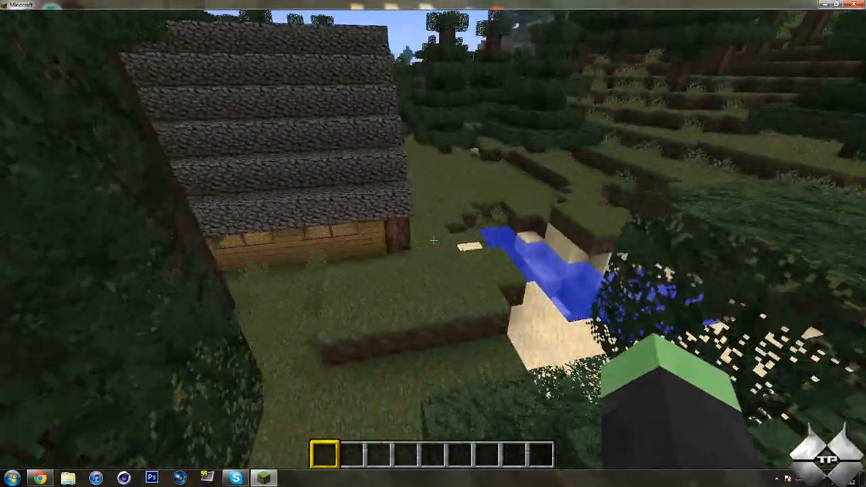
pyautogui.moveTo(433, 243)
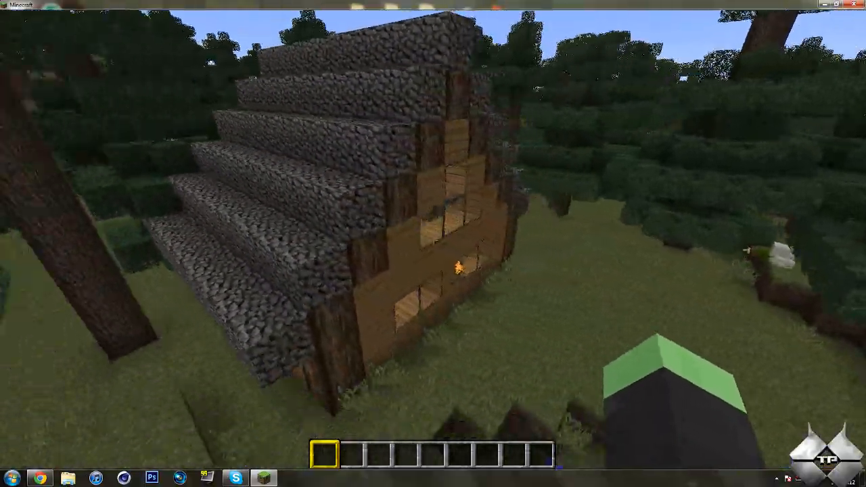
pyautogui.moveTo(434, 244)
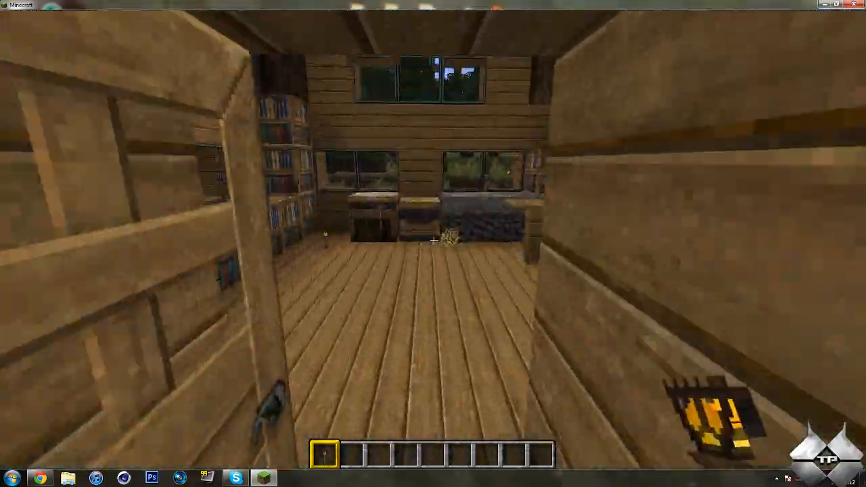
pyautogui.moveTo(433, 243)
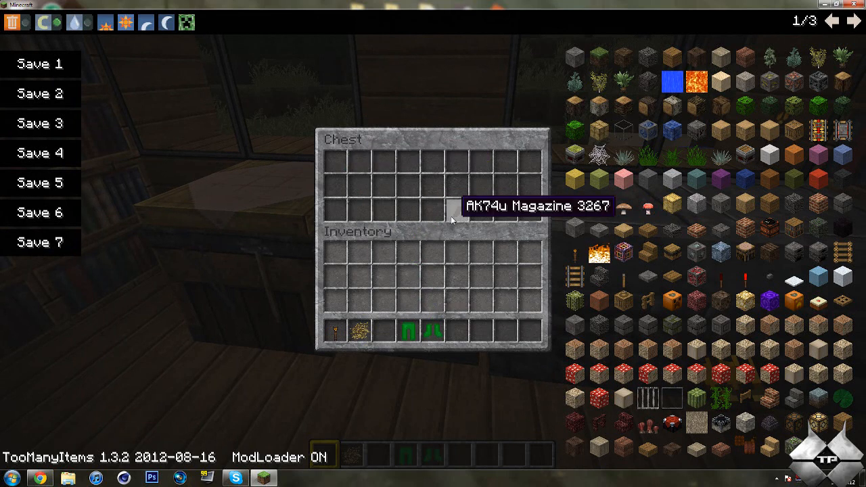
pyautogui.moveTo(455, 214)
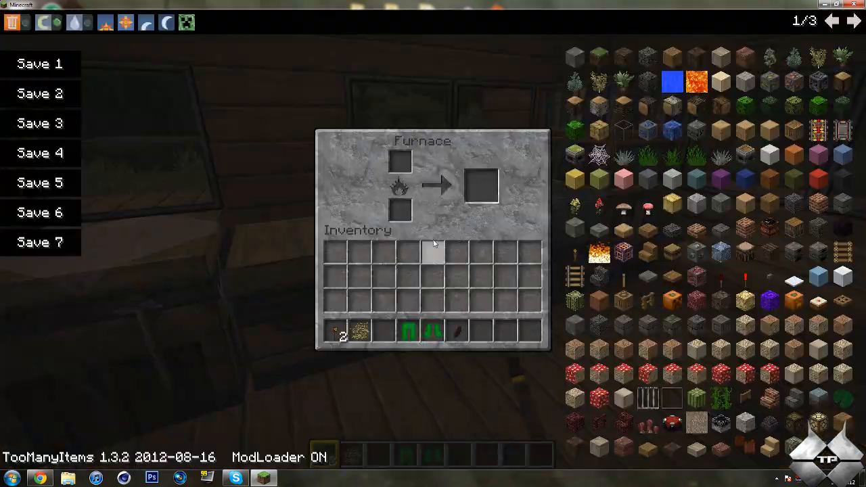
# Close the furnace screen after looting, returning to the cabin interior.
pyautogui.press('Escape')
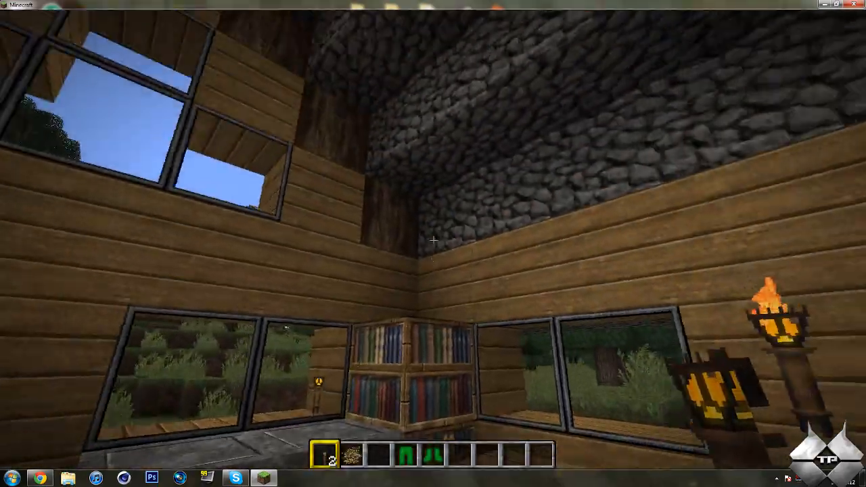
pyautogui.moveTo(433, 244)
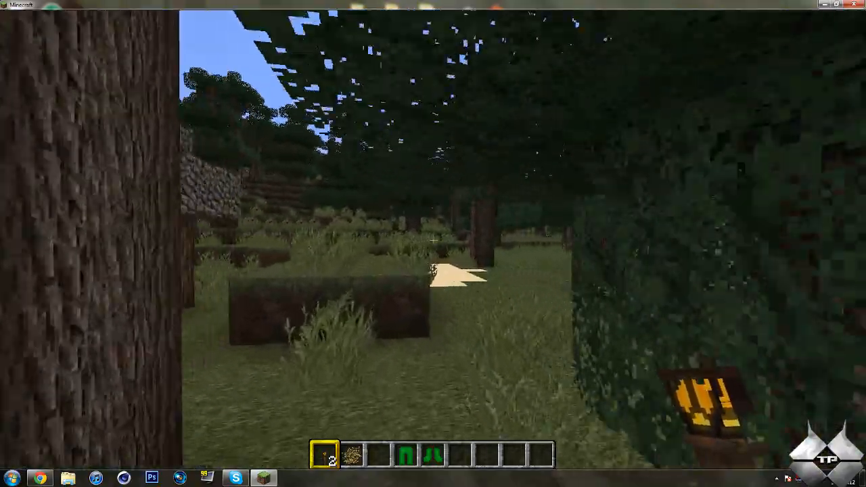
pyautogui.moveTo(434, 244)
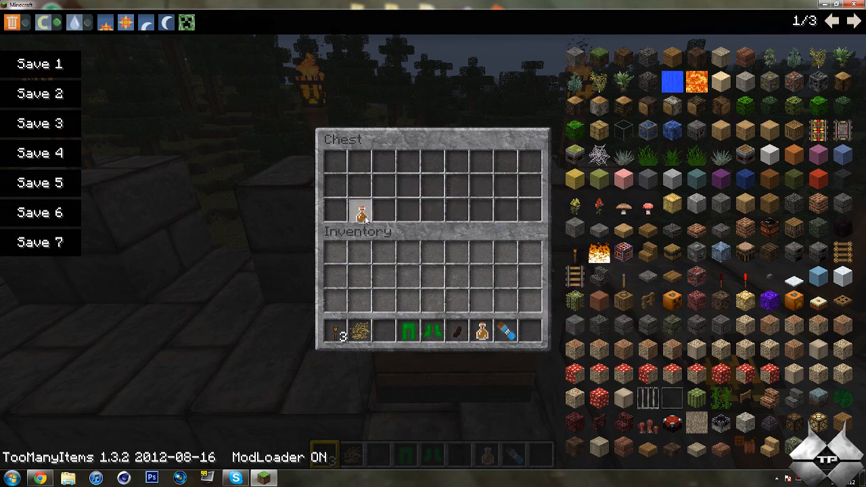
# Close the ruin chest and reopen the inventory with green leggings and boots equipped.
pyautogui.press('Escape')
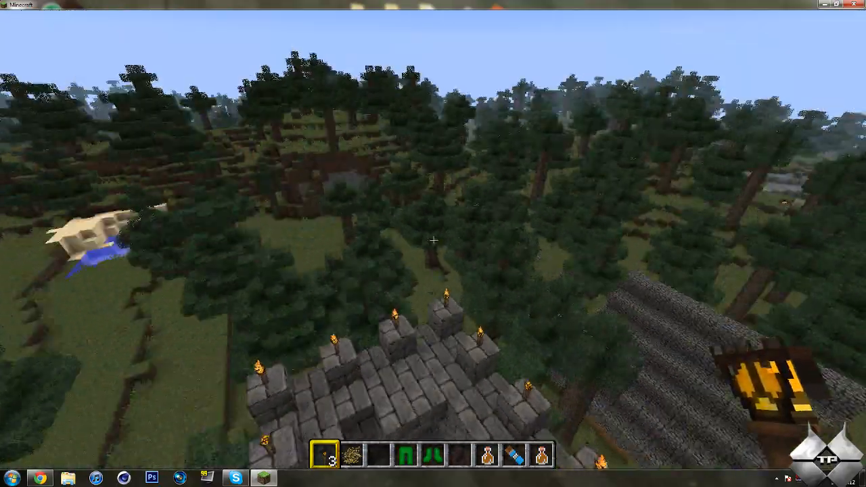
pyautogui.press('e')
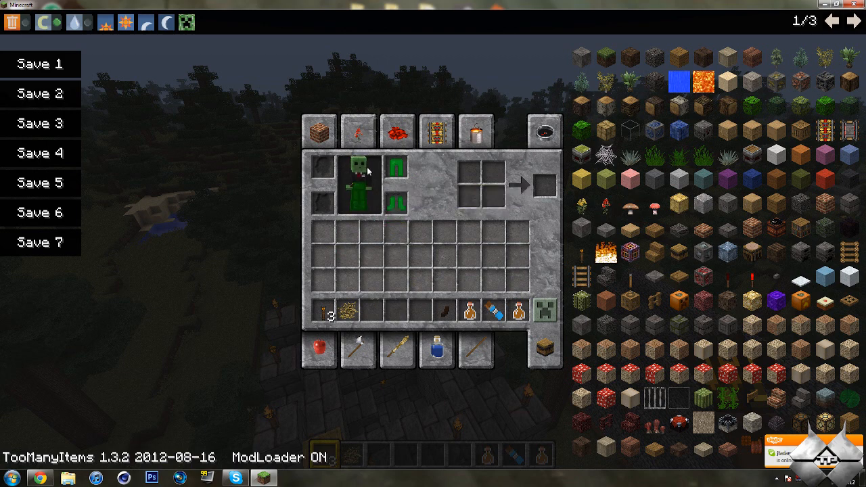
pyautogui.moveTo(702, 101)
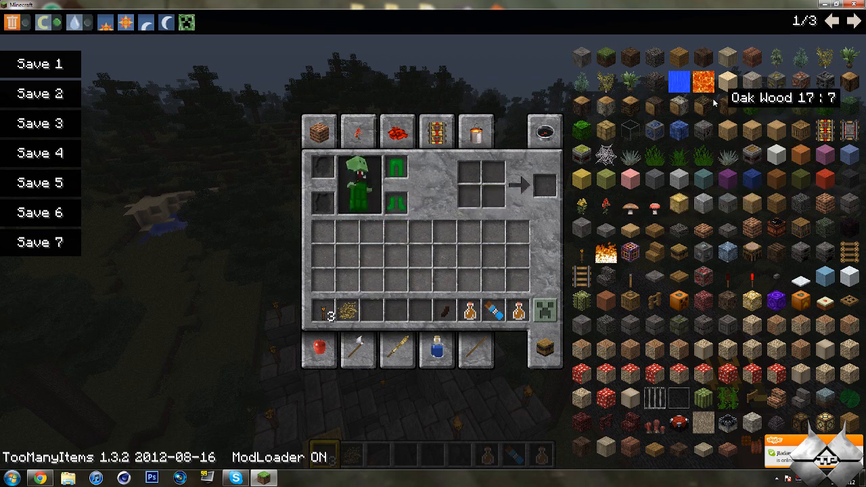
# Show the second TooManyItems catalog page in the open inventory.
pyautogui.click(851, 21)
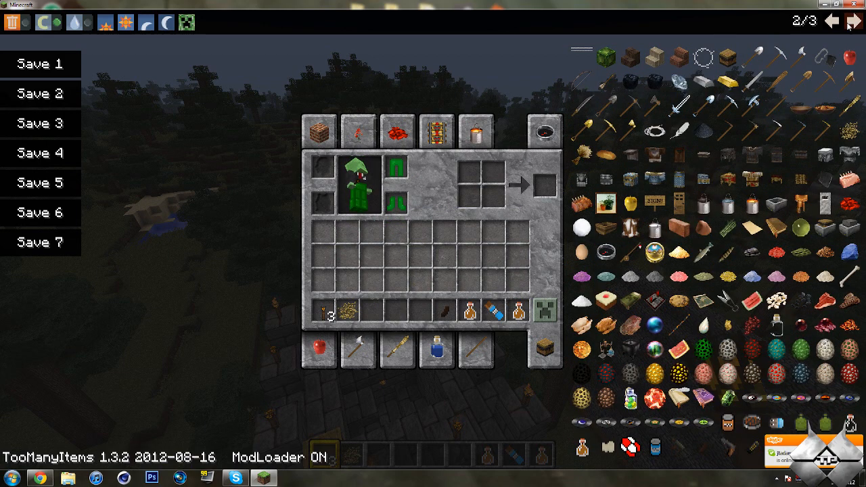
pyautogui.moveTo(711, 58)
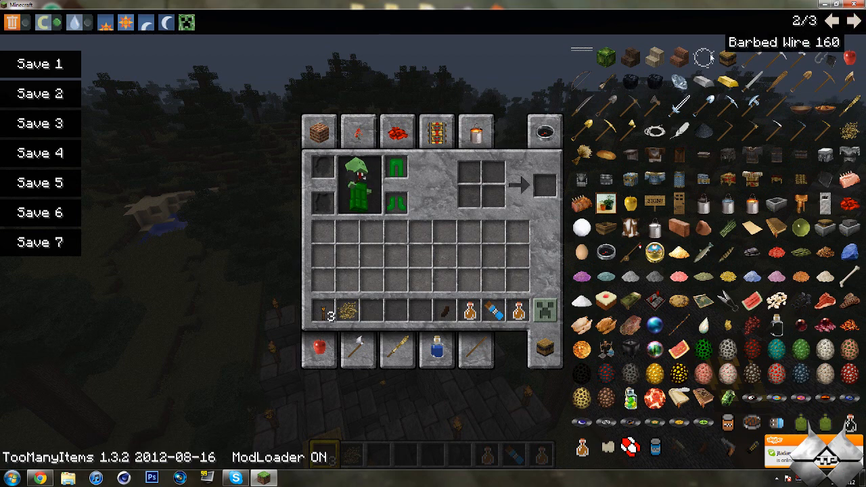
pyautogui.moveTo(724, 433)
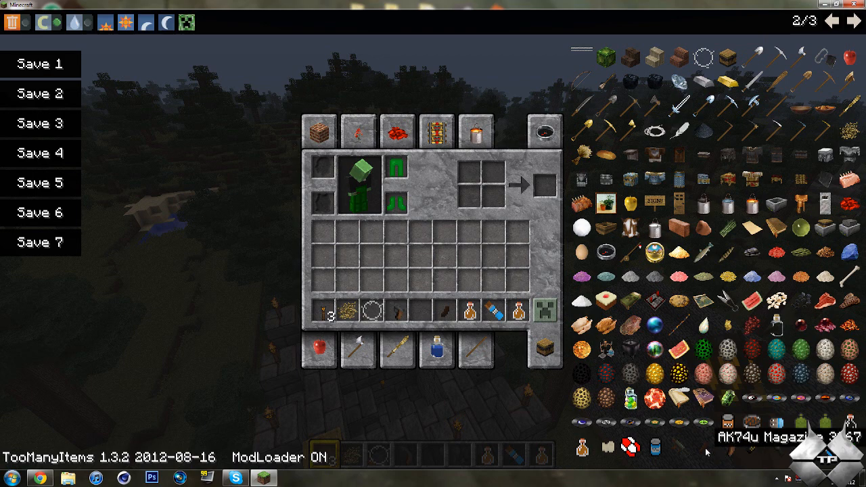
pyautogui.moveTo(686, 448)
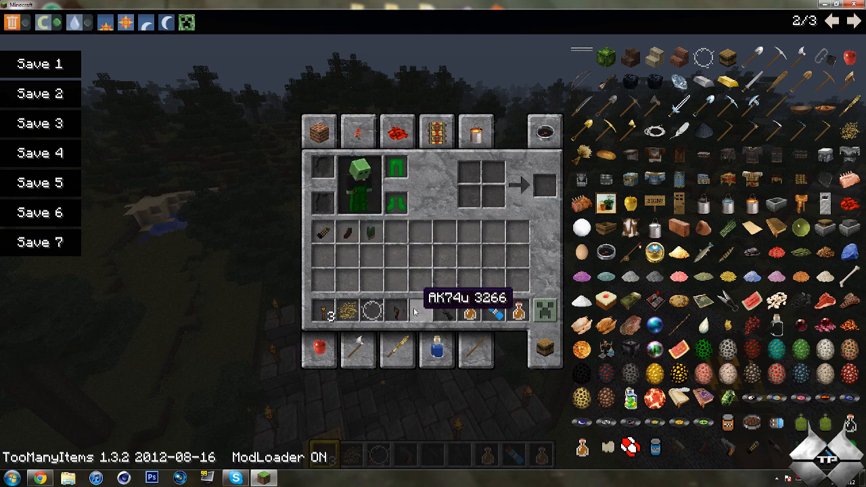
pyautogui.moveTo(437, 310)
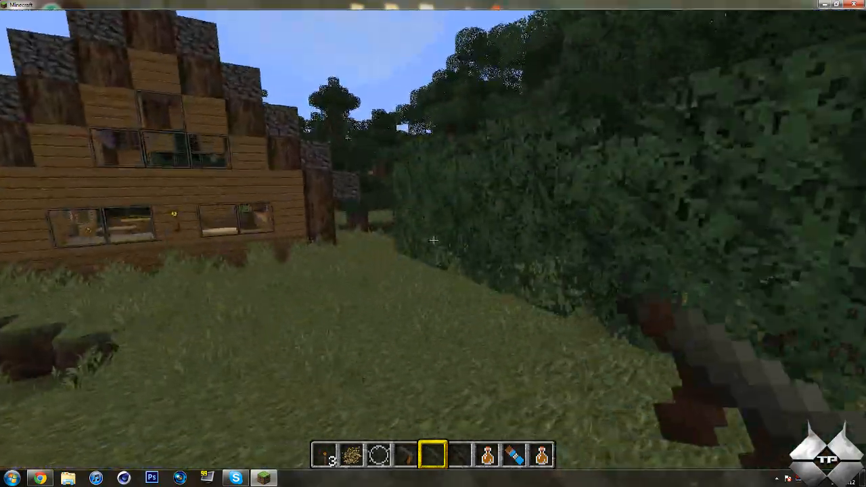
pyautogui.moveTo(433, 241)
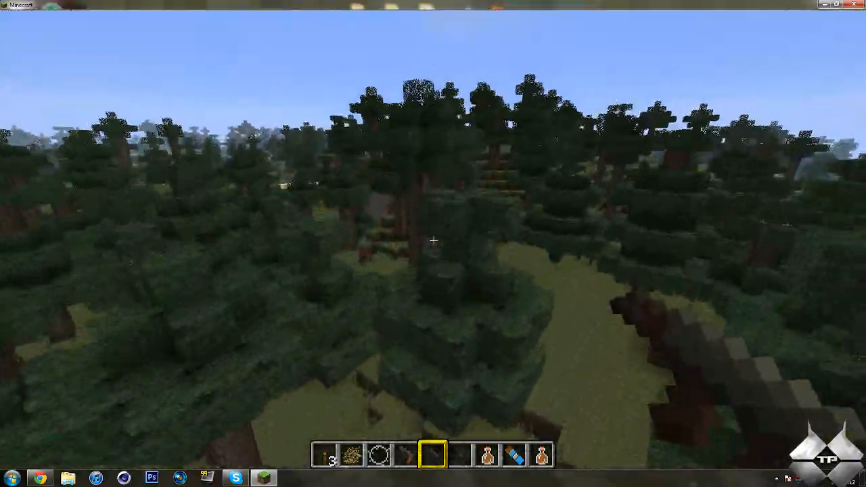
pyautogui.moveTo(433, 240)
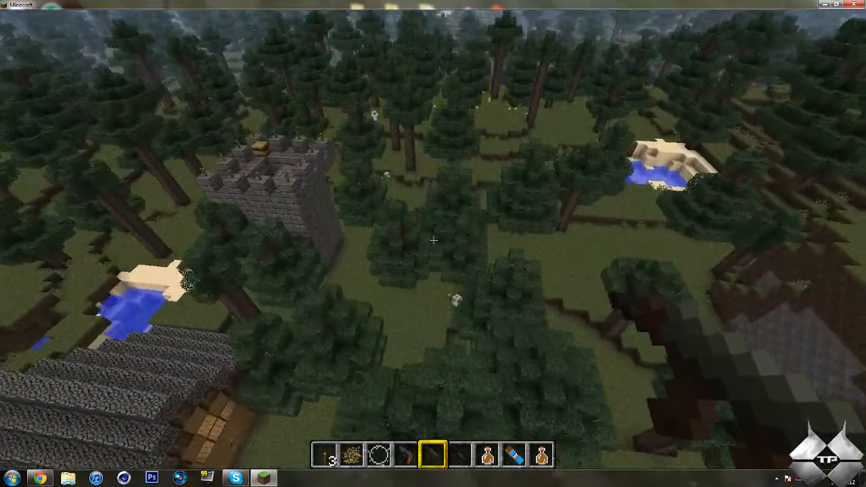
pyautogui.moveTo(433, 244)
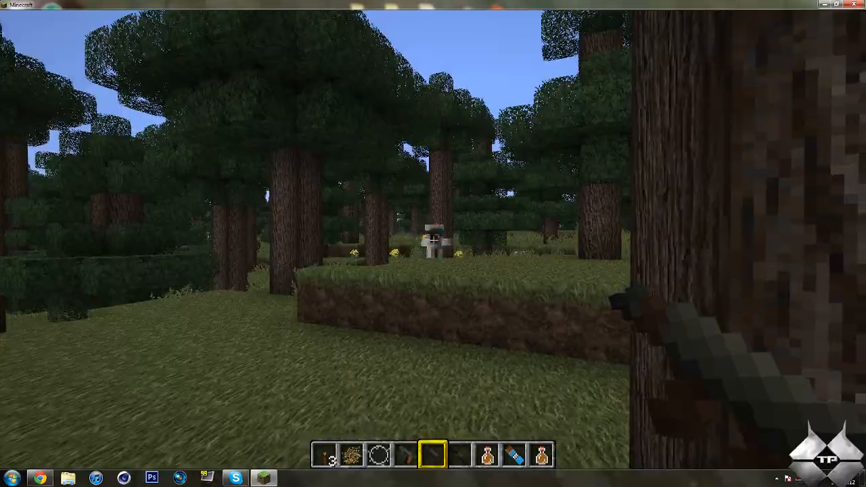
pyautogui.moveTo(433, 240)
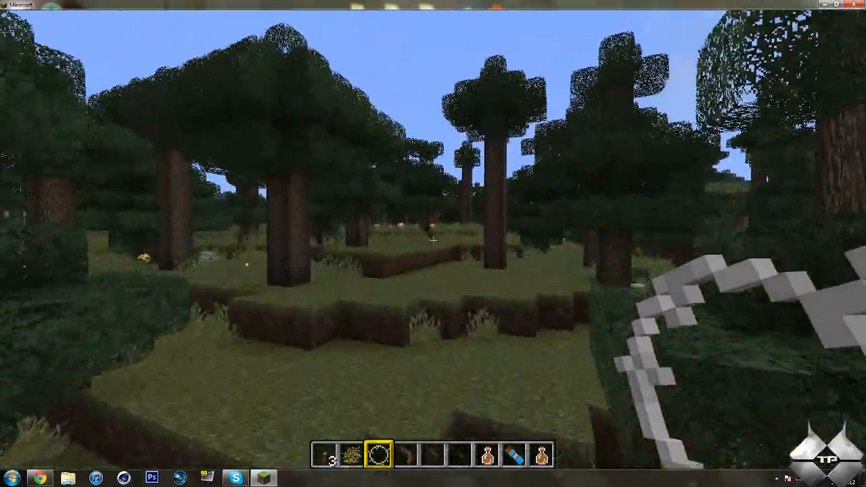
pyautogui.moveTo(433, 244)
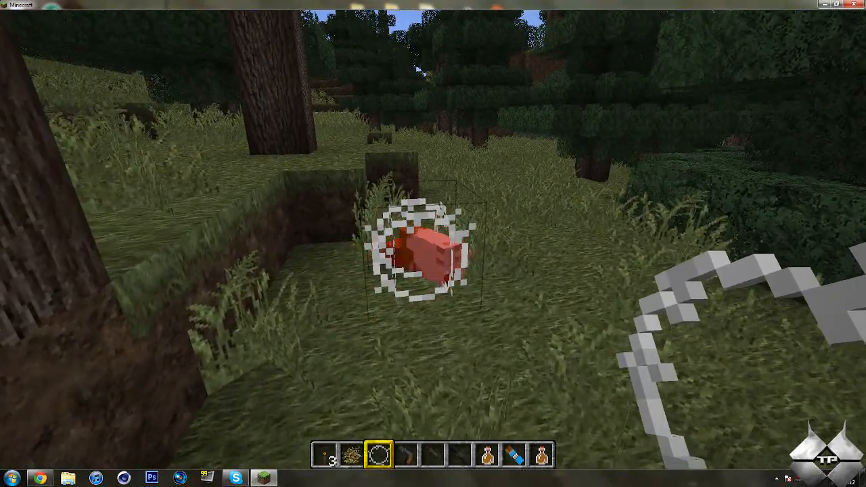
pyautogui.moveTo(434, 244)
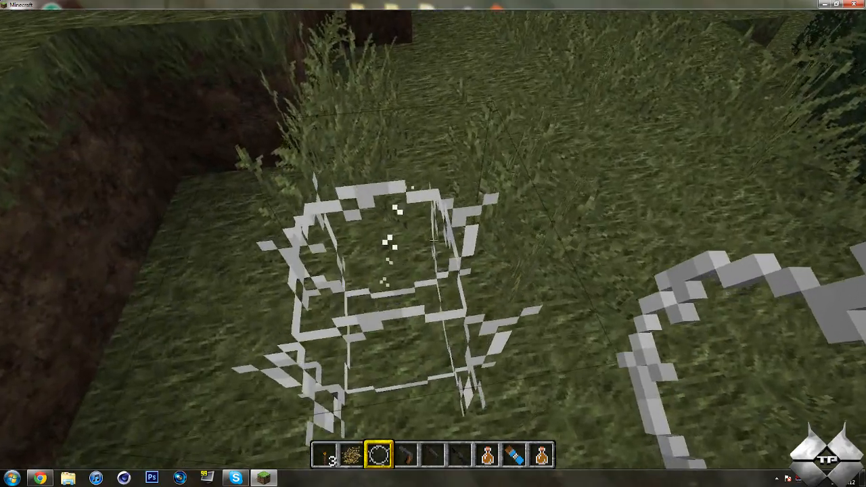
pyautogui.moveTo(433, 243)
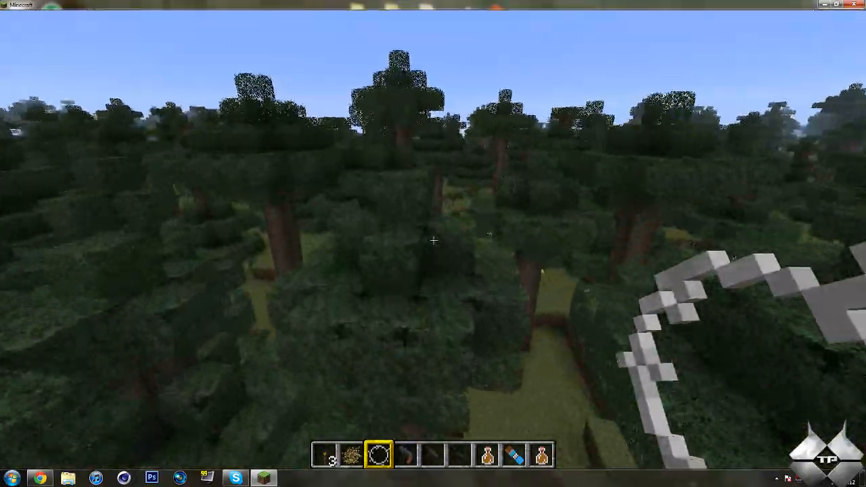
# Switch to survival mode so the health, hunger and armour bars appear.
pyautogui.press('e')
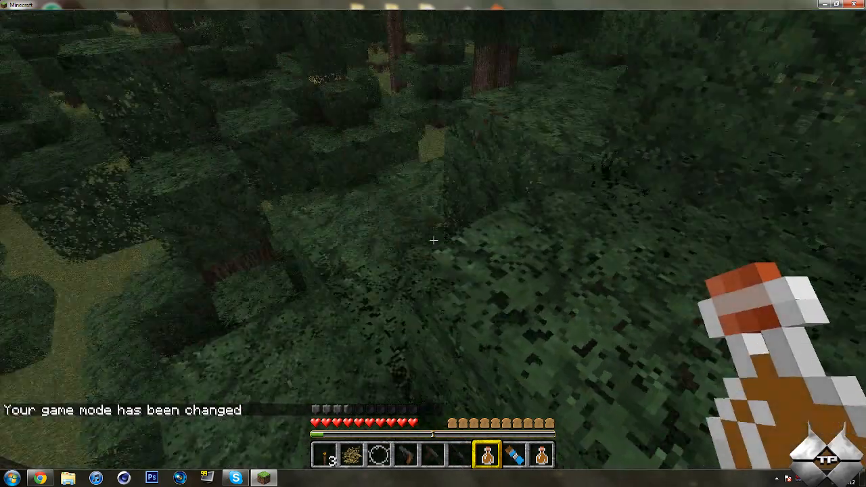
pyautogui.moveTo(433, 240)
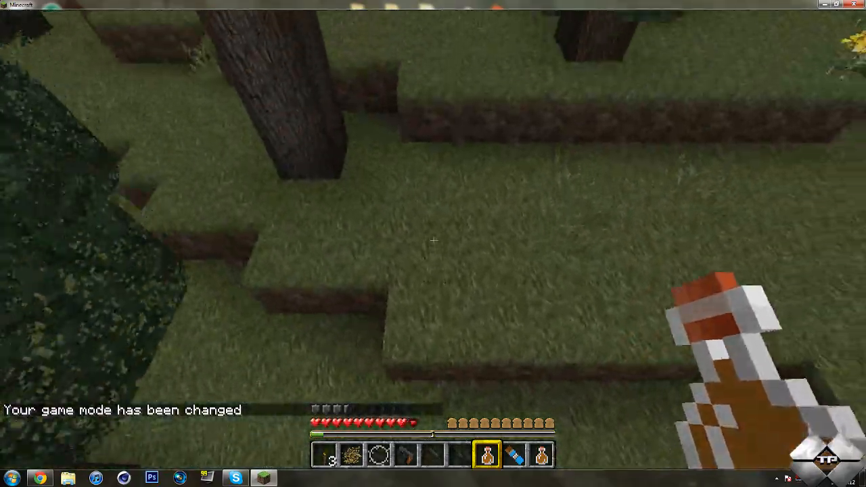
pyautogui.moveTo(433, 244)
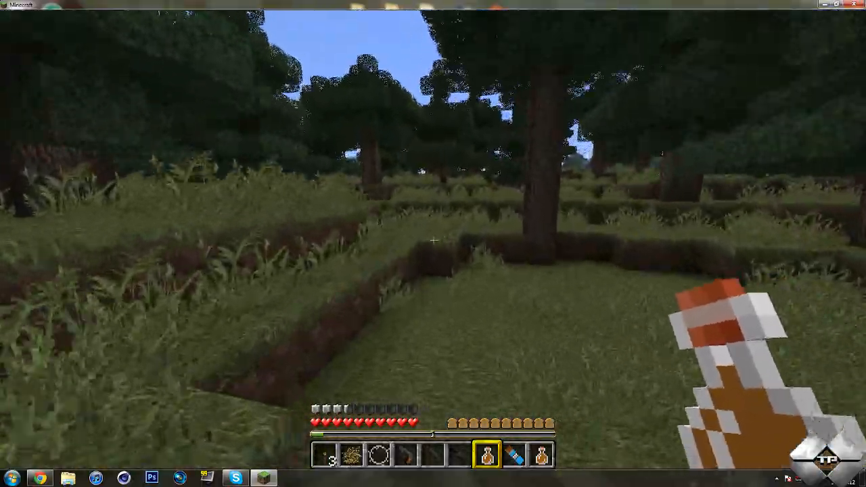
pyautogui.moveTo(433, 244)
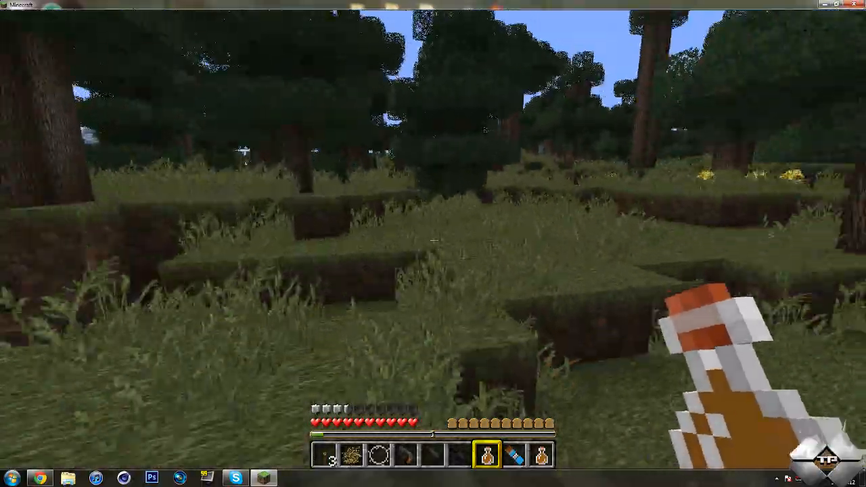
pyautogui.moveTo(433, 243)
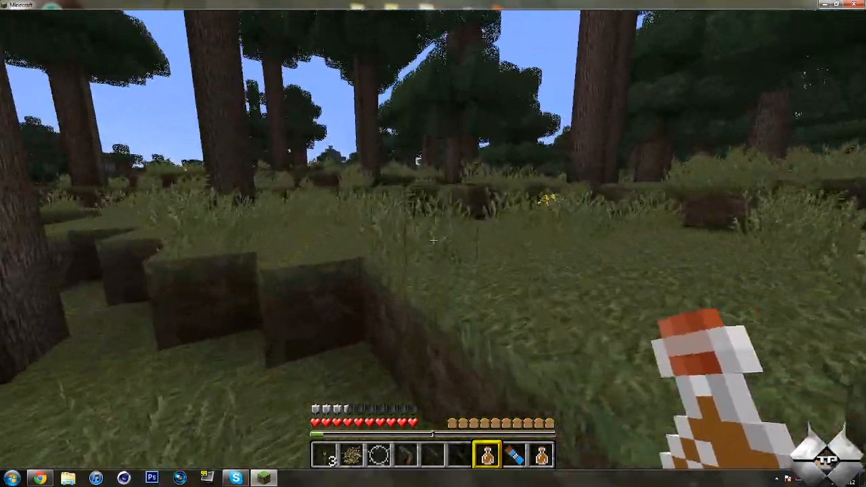
pyautogui.moveTo(433, 244)
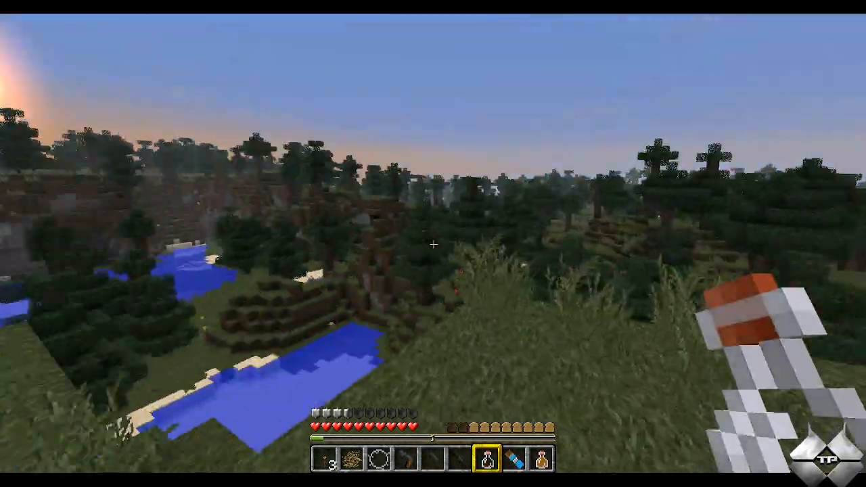
pyautogui.moveTo(433, 243)
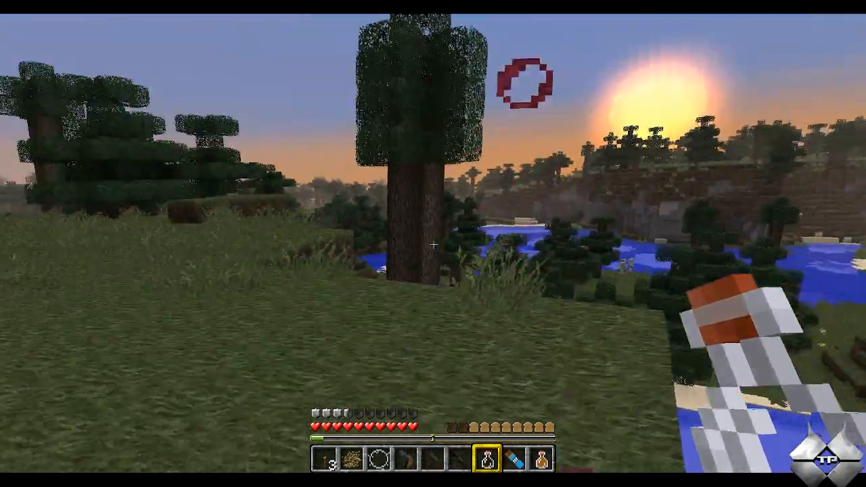
pyautogui.moveTo(433, 244)
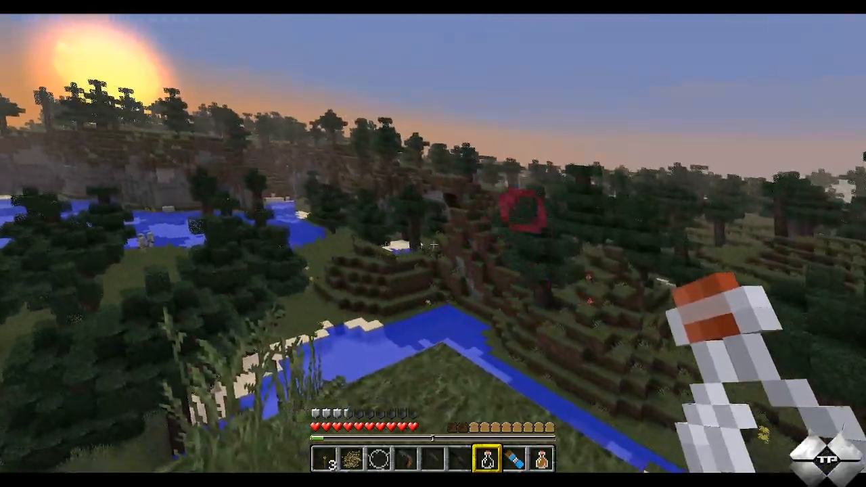
pyautogui.moveTo(433, 243)
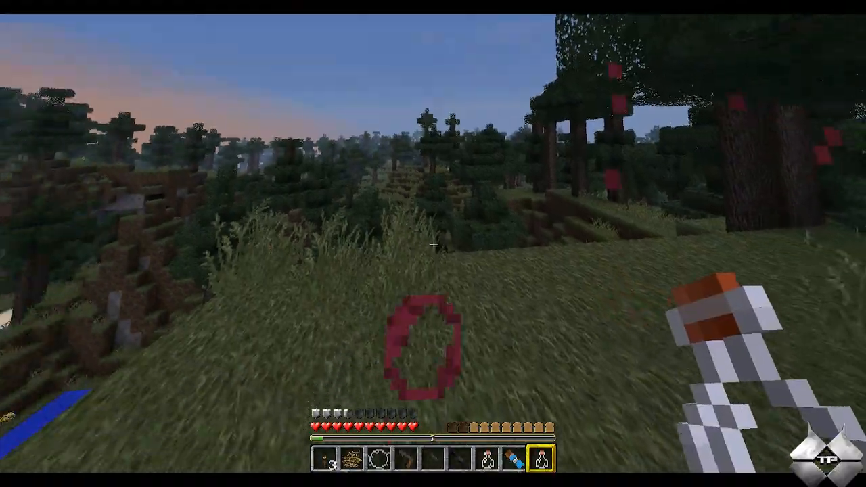
pyautogui.moveTo(433, 243)
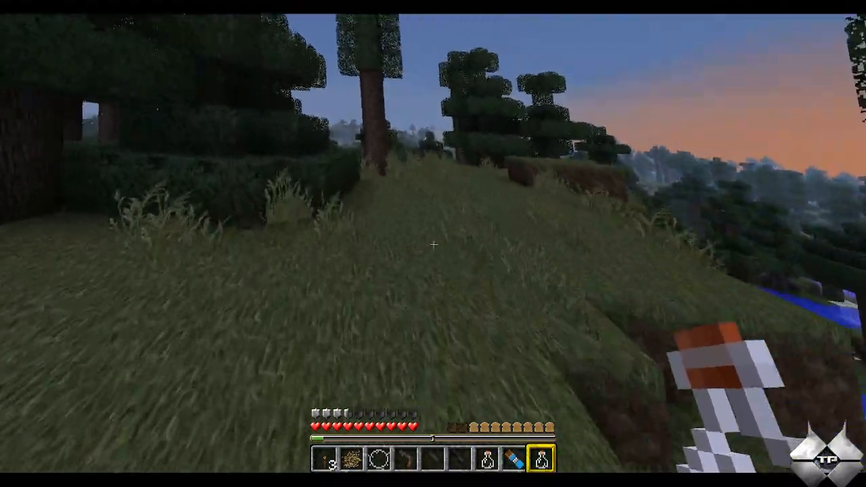
pyautogui.moveTo(433, 243)
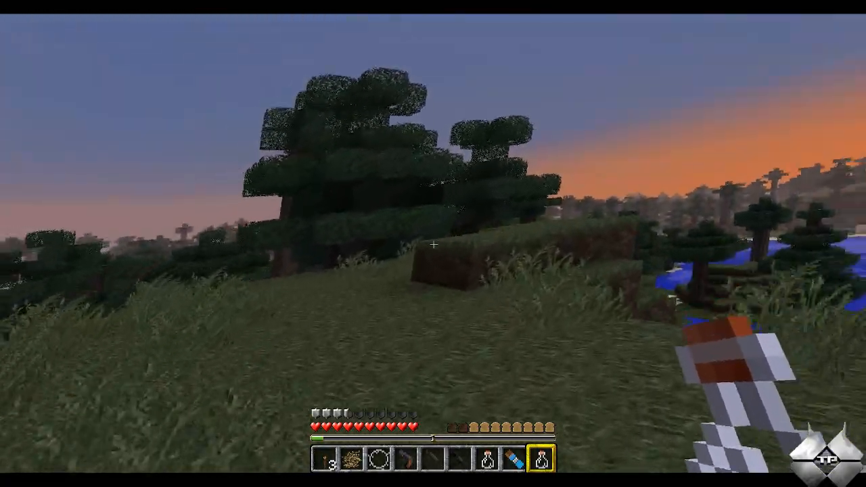
pyautogui.moveTo(433, 243)
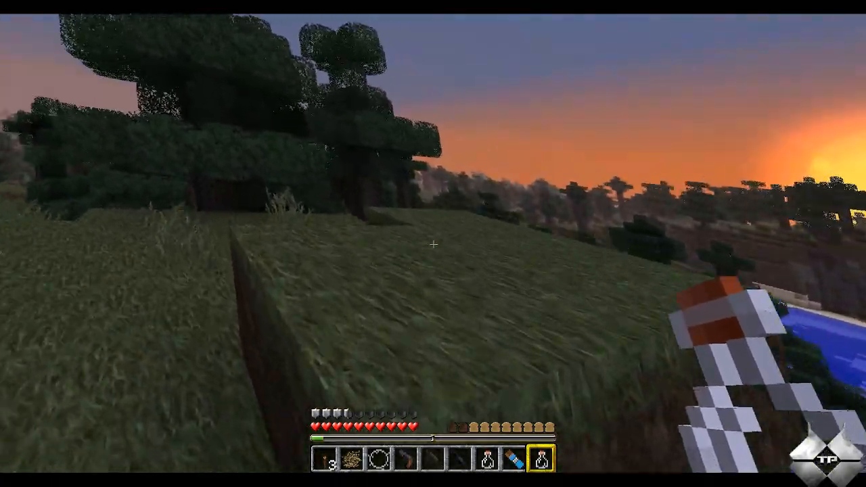
pyautogui.moveTo(433, 243)
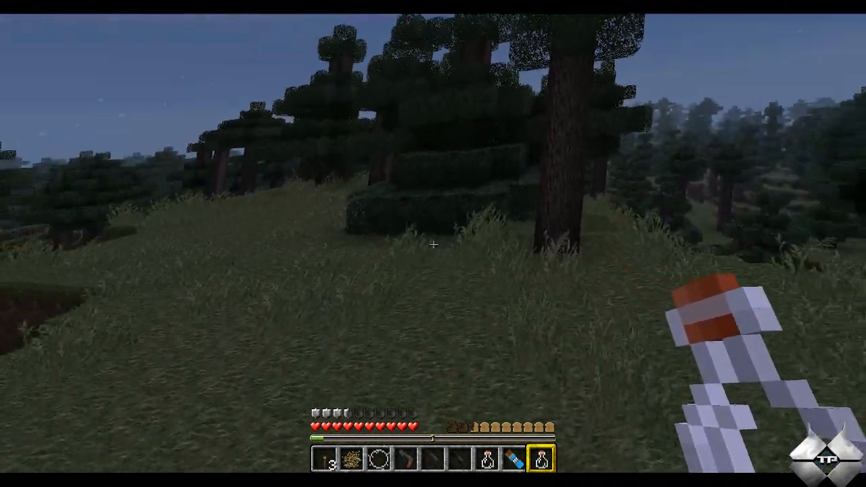
pyautogui.press('e')
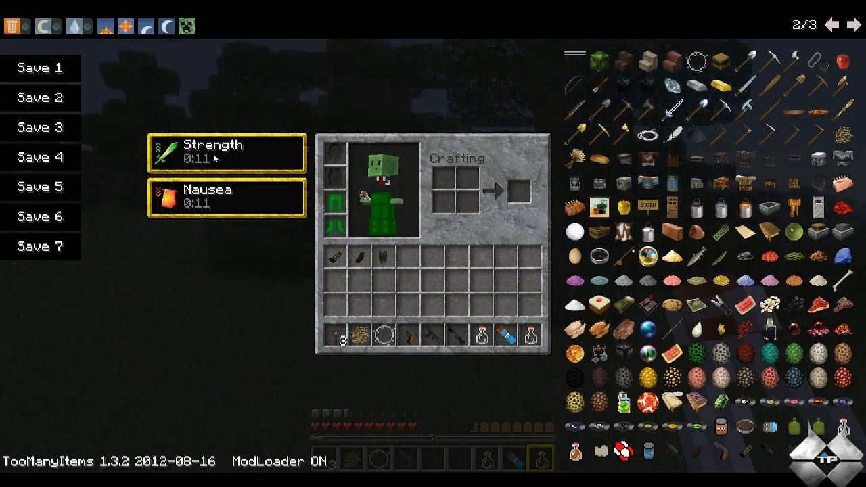
pyautogui.moveTo(240, 202)
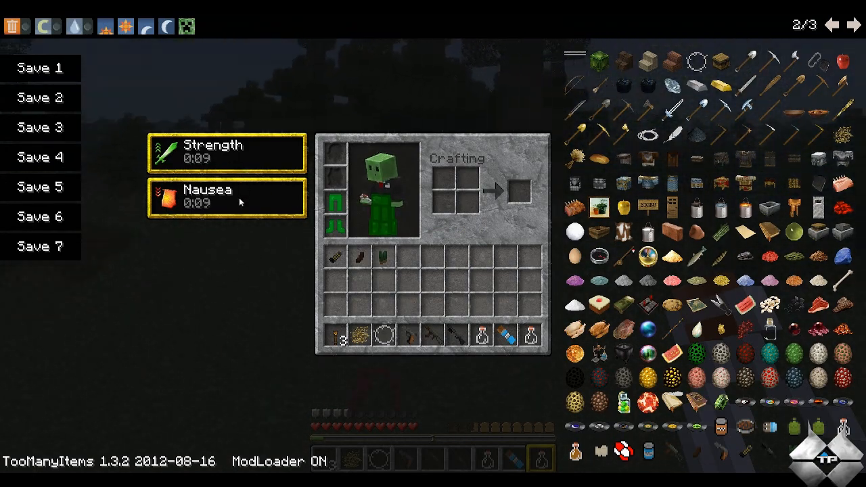
pyautogui.press('Escape')
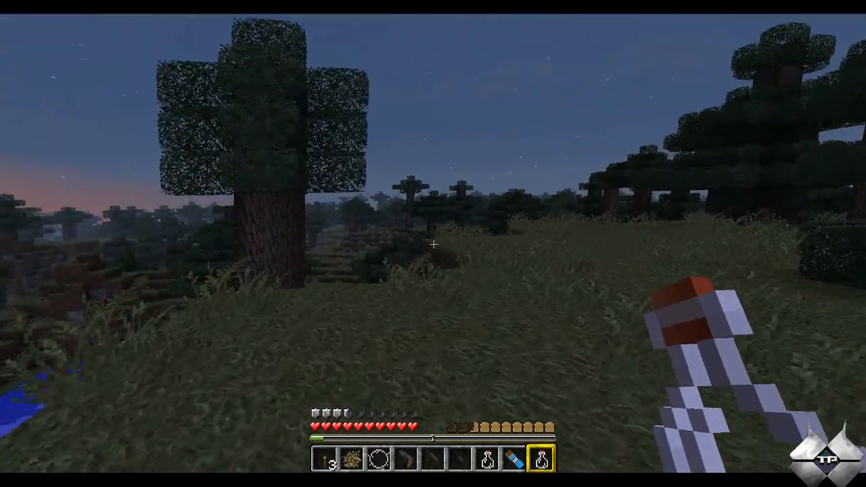
pyautogui.moveTo(433, 244)
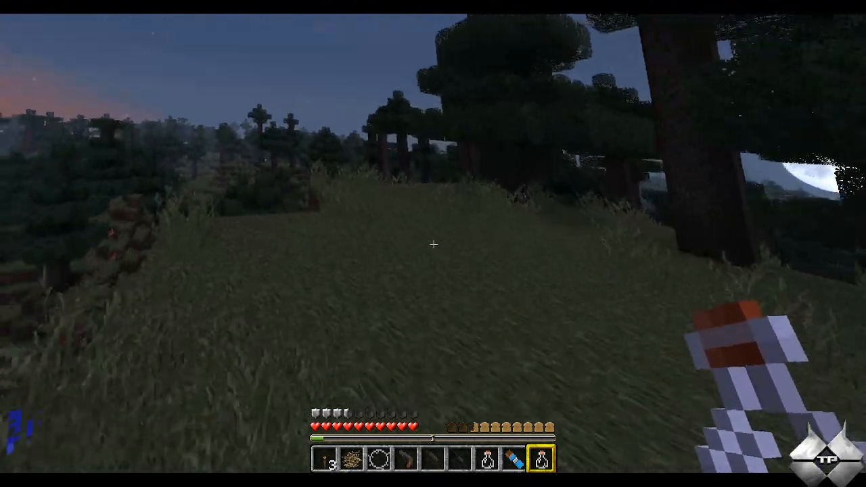
pyautogui.moveTo(433, 244)
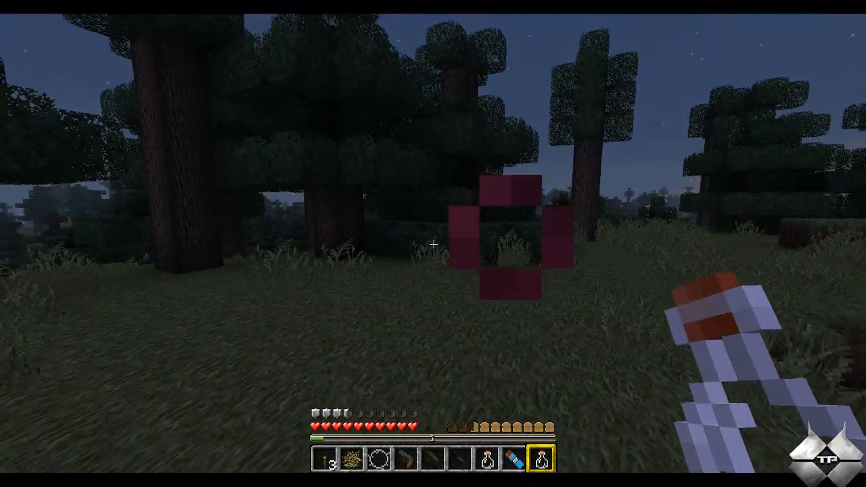
pyautogui.moveTo(433, 243)
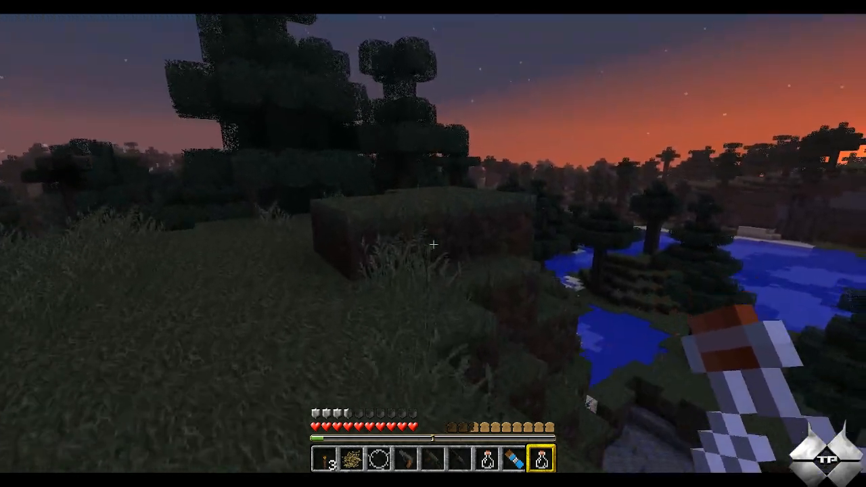
pyautogui.moveTo(434, 244)
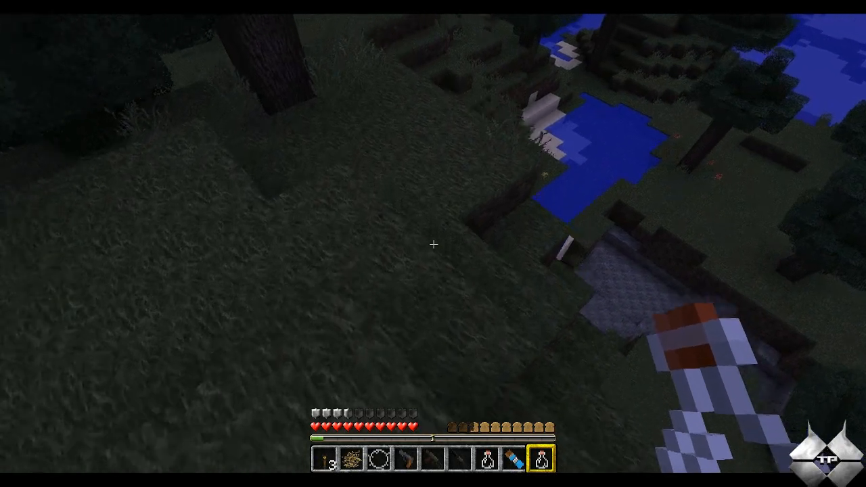
pyautogui.moveTo(433, 244)
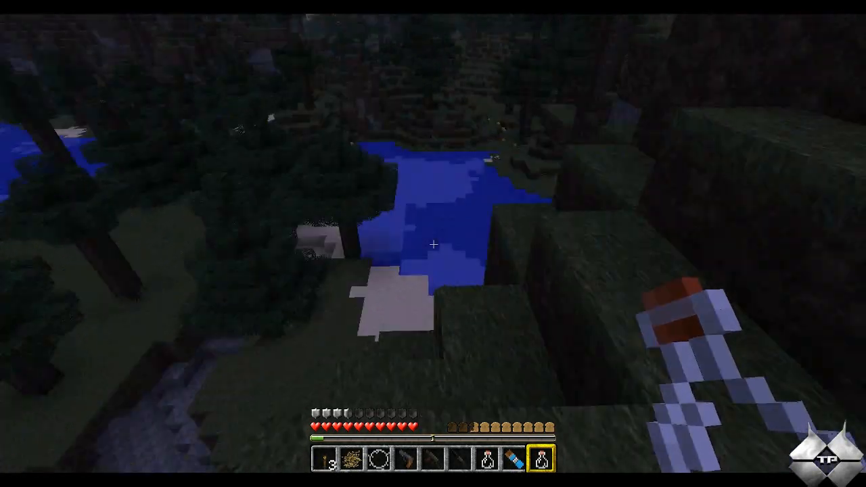
pyautogui.moveTo(434, 244)
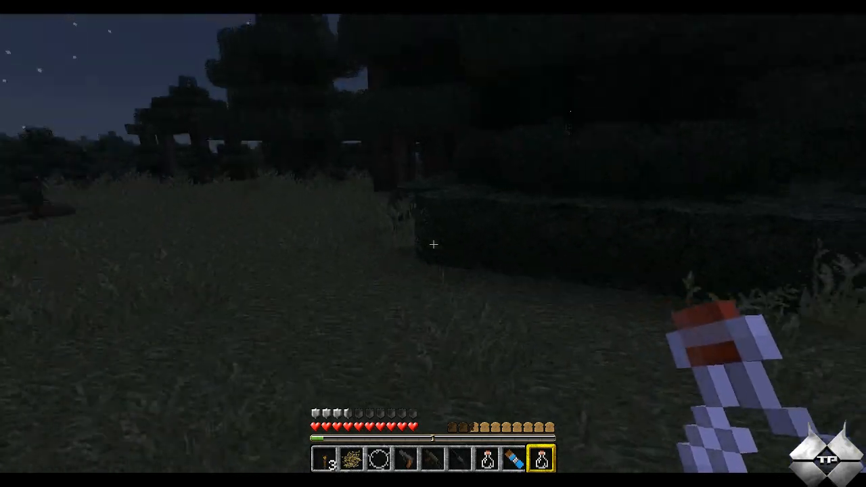
pyautogui.moveTo(433, 244)
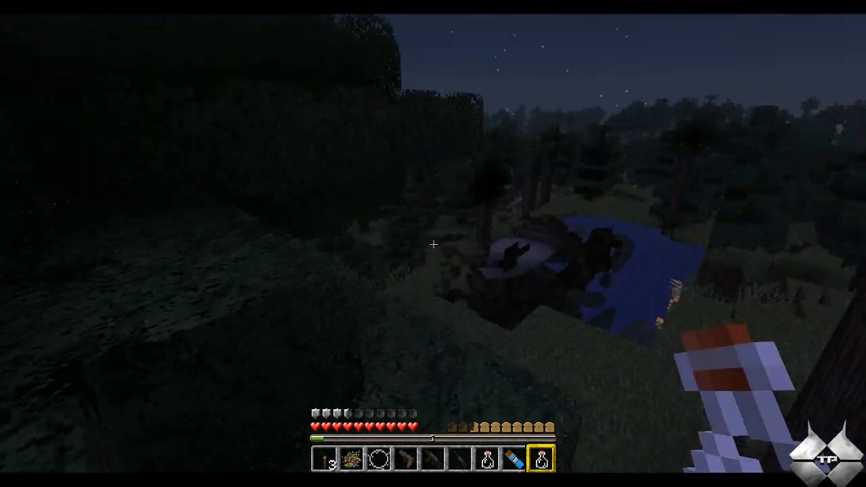
pyautogui.moveTo(434, 244)
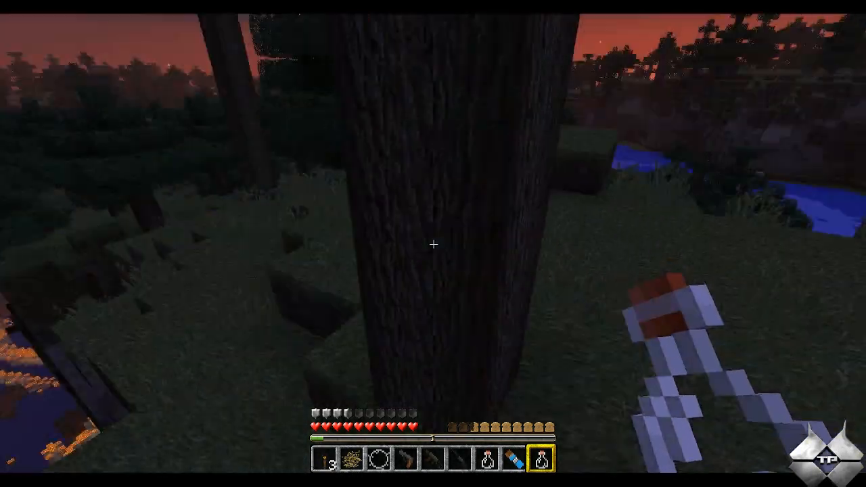
pyautogui.moveTo(434, 243)
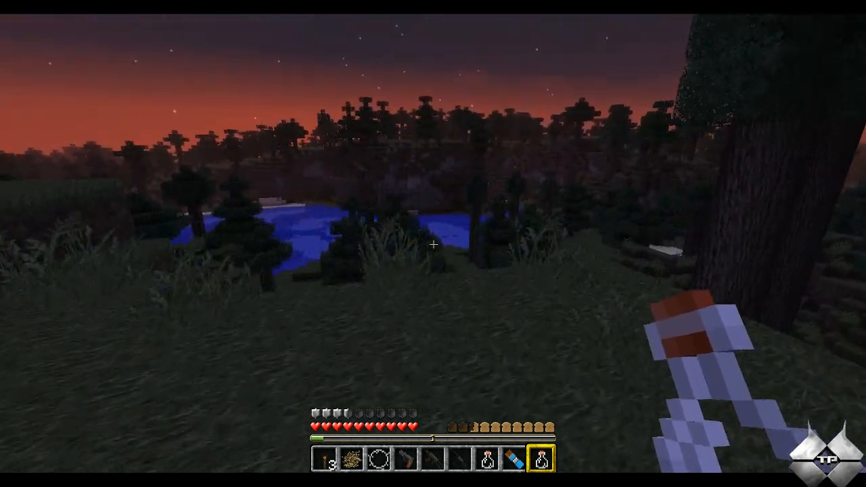
pyautogui.moveTo(434, 243)
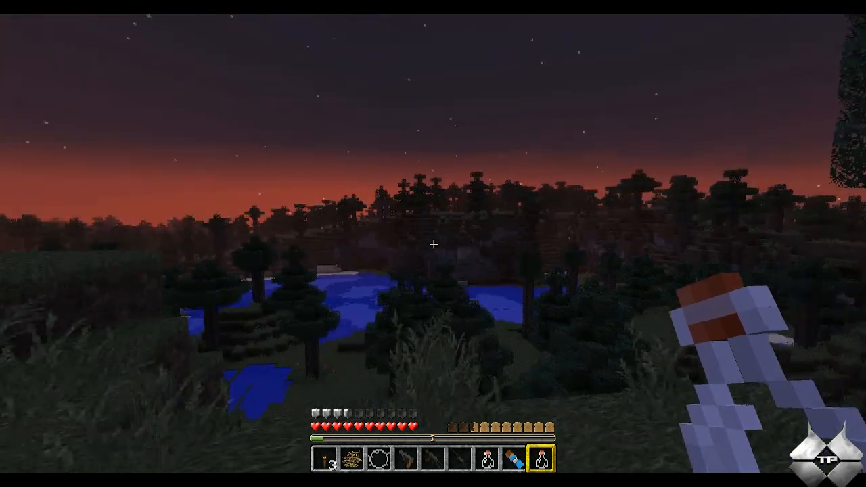
pyautogui.moveTo(433, 244)
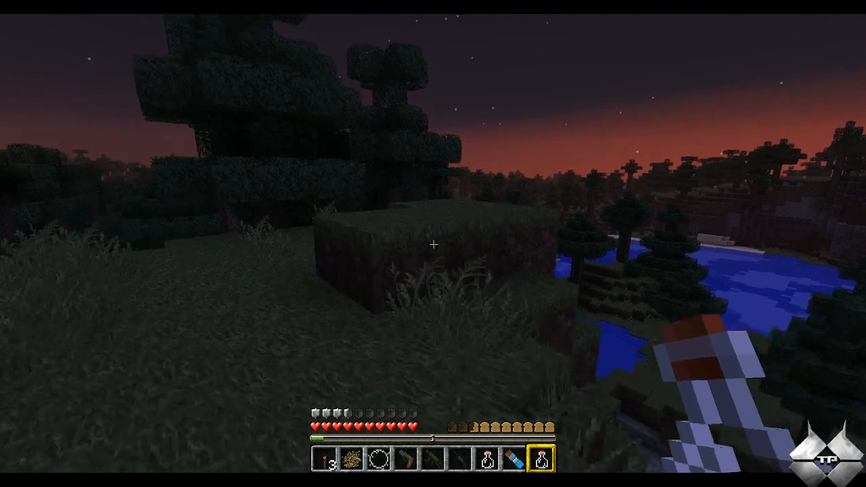
pyautogui.moveTo(433, 244)
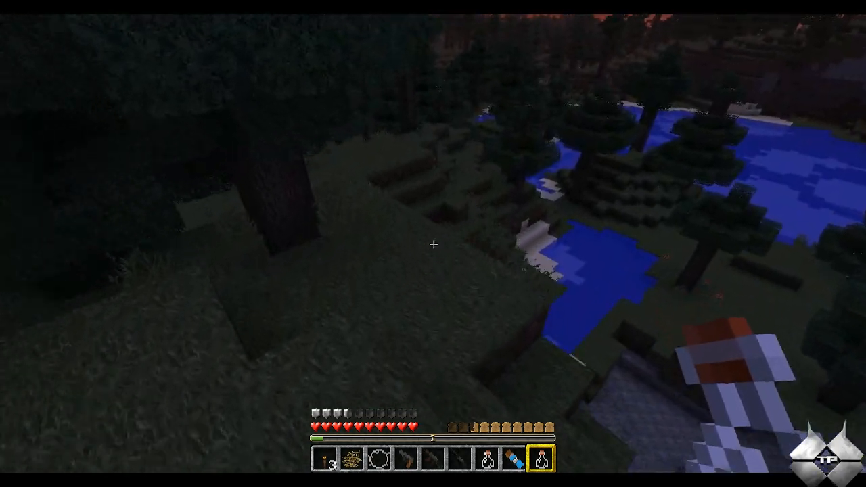
pyautogui.moveTo(434, 244)
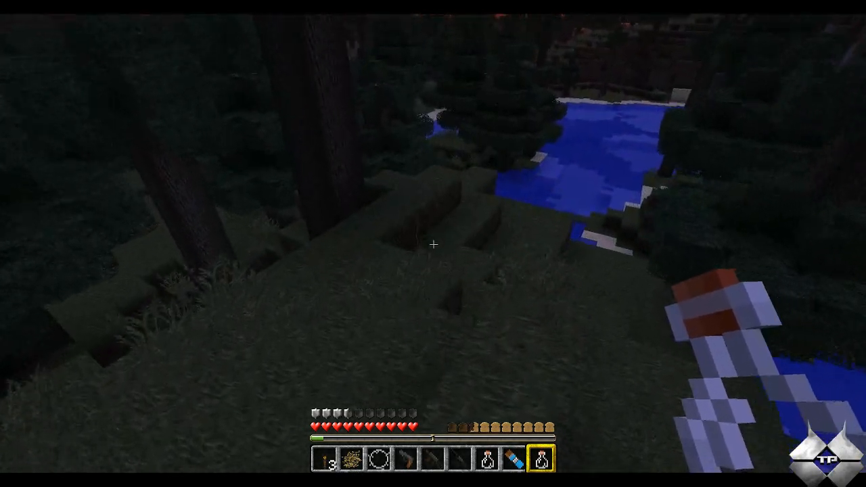
pyautogui.moveTo(434, 244)
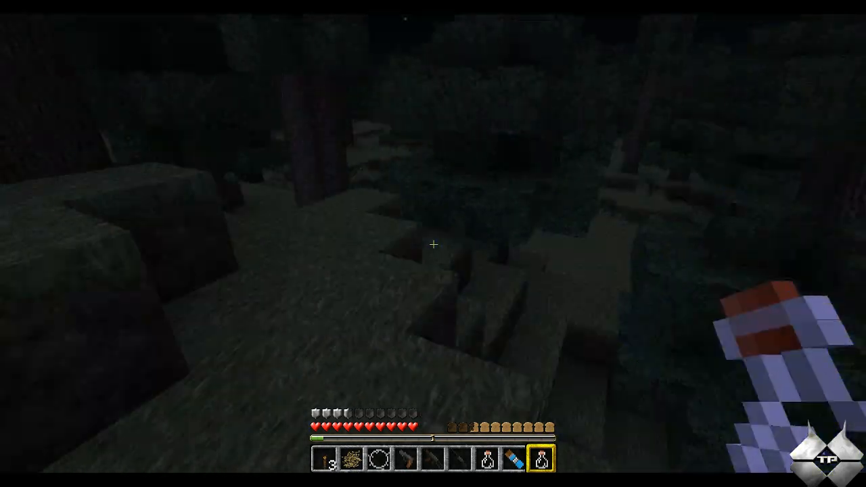
pyautogui.moveTo(433, 244)
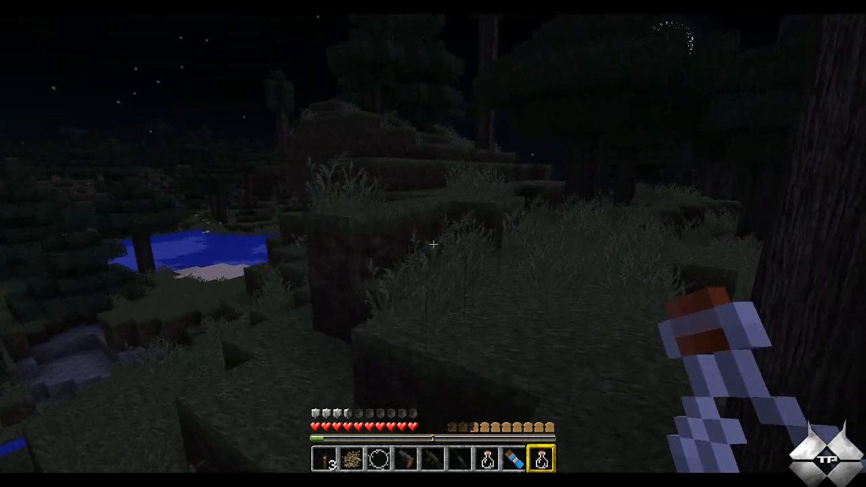
pyautogui.moveTo(433, 244)
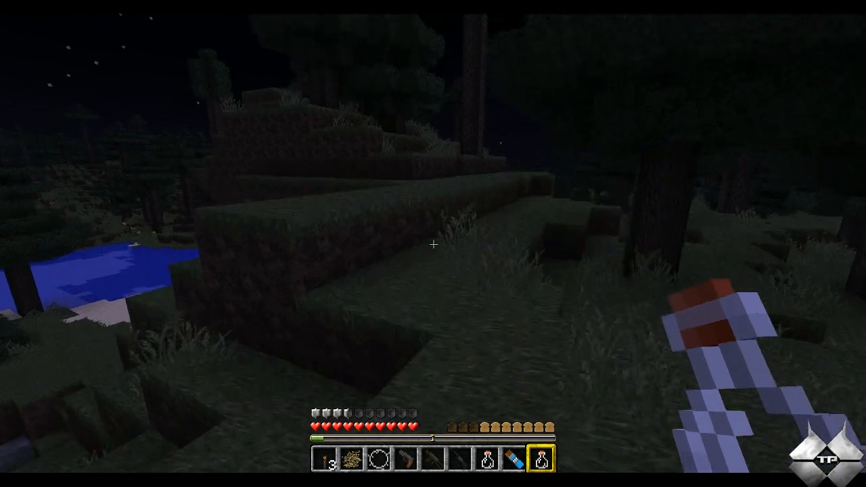
pyautogui.moveTo(433, 243)
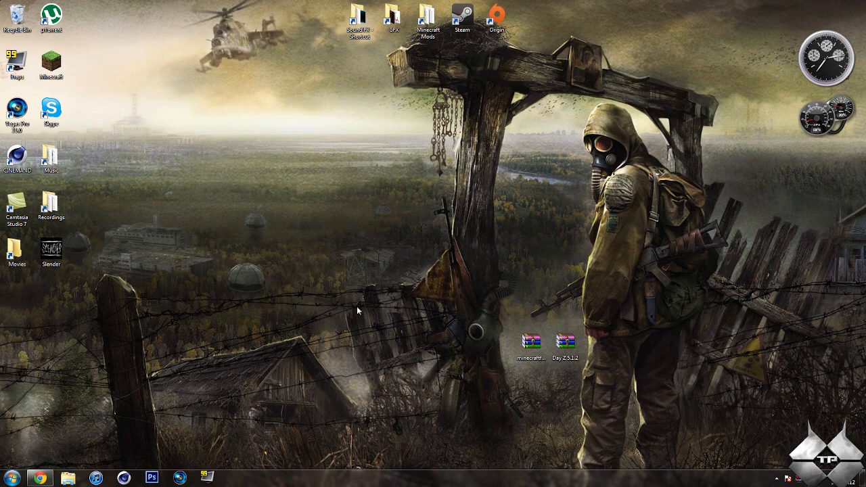
# Bring back Chrome showing the Minecraft DayZ mod 1.3.2 forum topic.
pyautogui.click(40, 479)
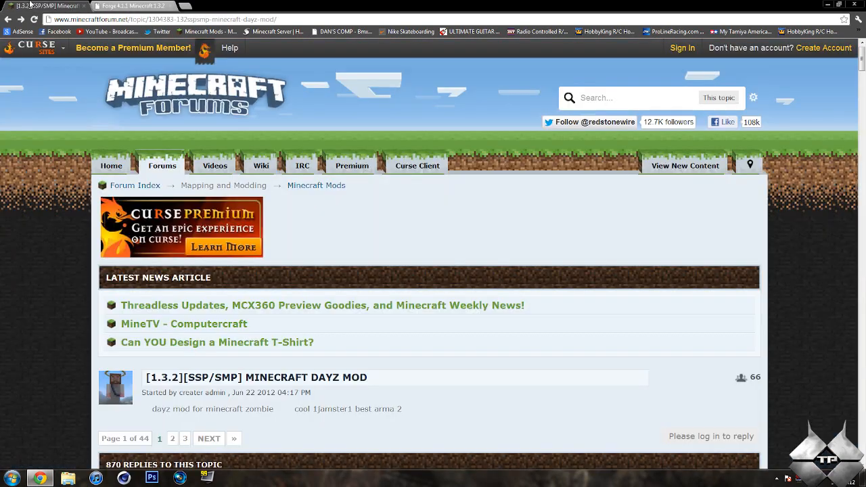
# Scroll the DayZ forum post to its Download link and fetch Day Z 5.1.2.zip.
pyautogui.scroll(-3)
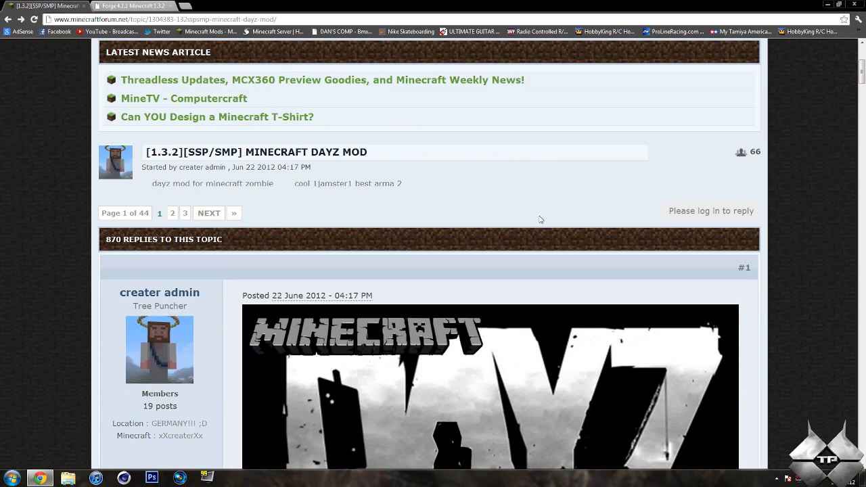
pyautogui.scroll(-3)
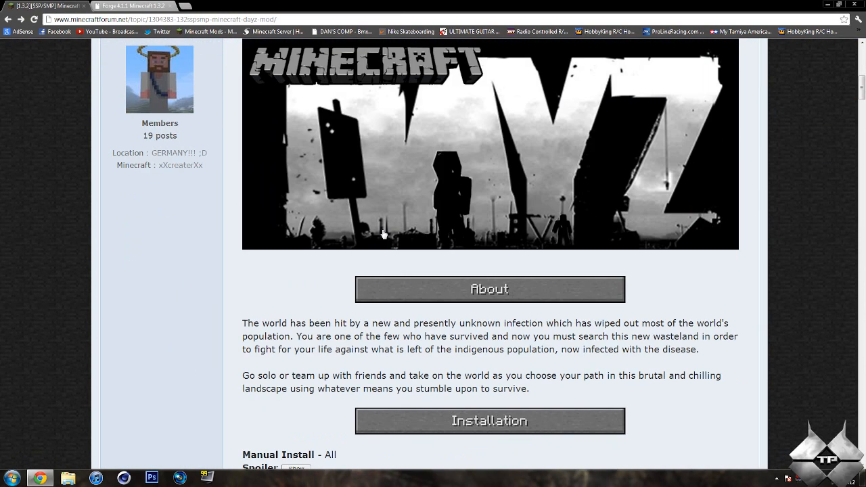
pyautogui.scroll(-3)
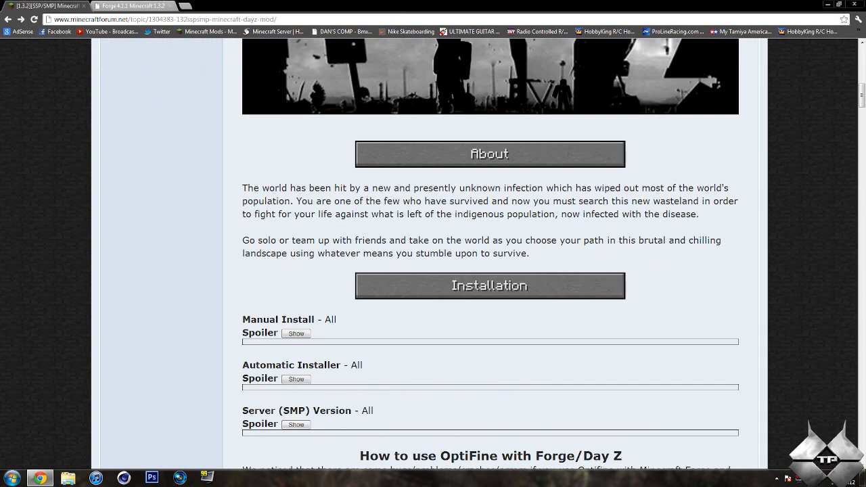
pyautogui.scroll(-3)
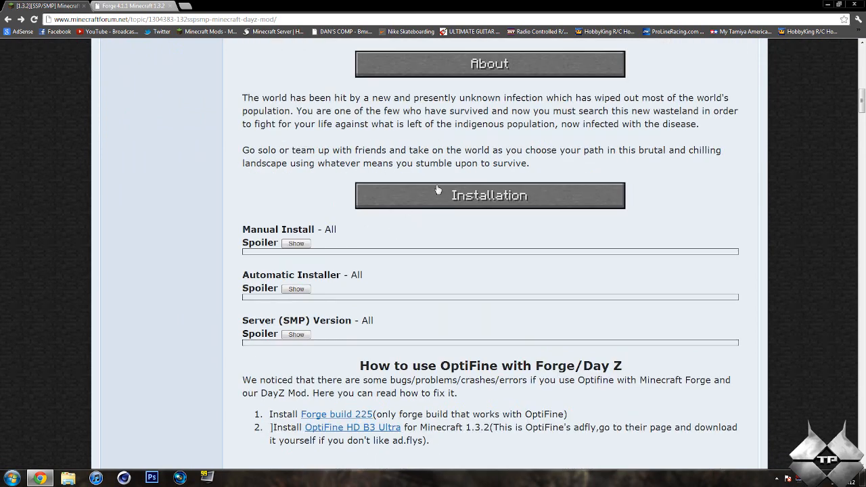
pyautogui.moveTo(495, 200)
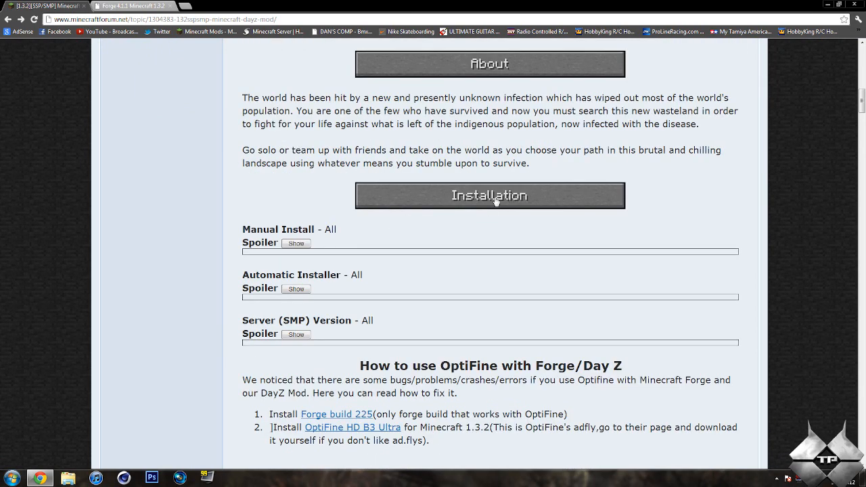
pyautogui.scroll(-3)
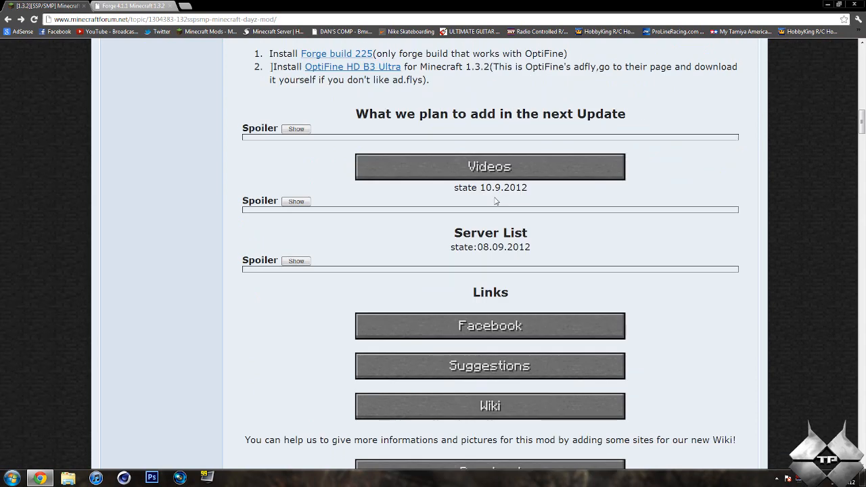
pyautogui.scroll(-3)
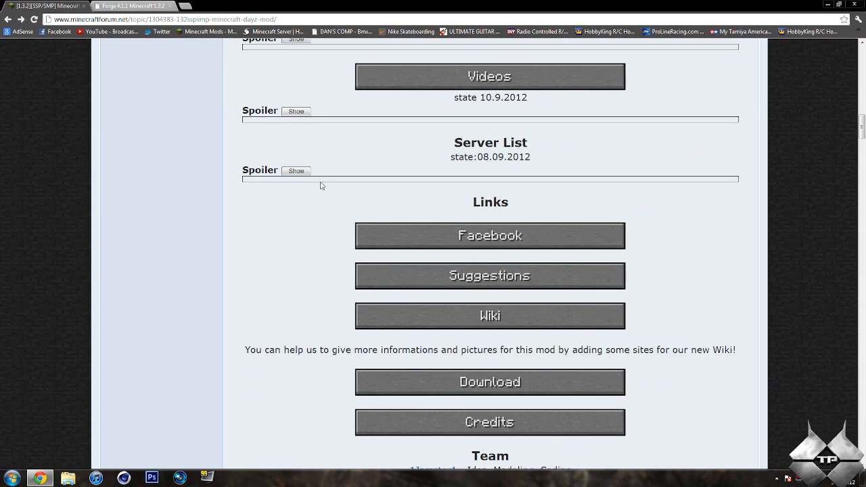
pyautogui.scroll(-3)
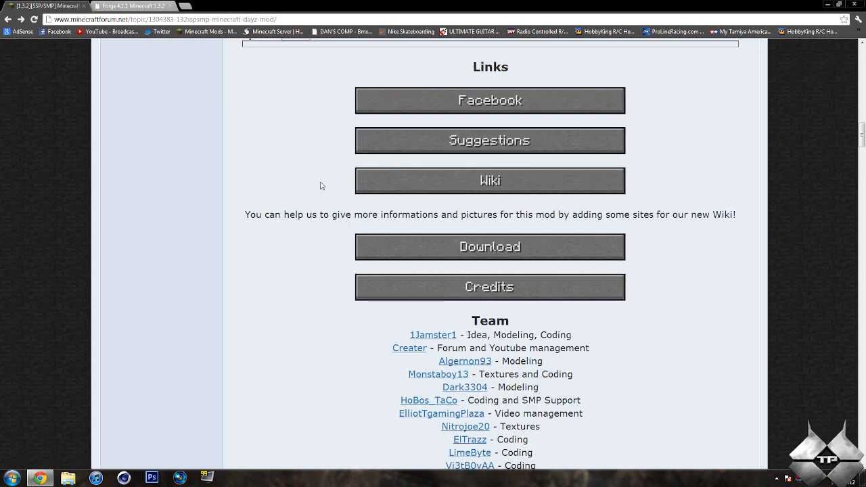
pyautogui.scroll(-3)
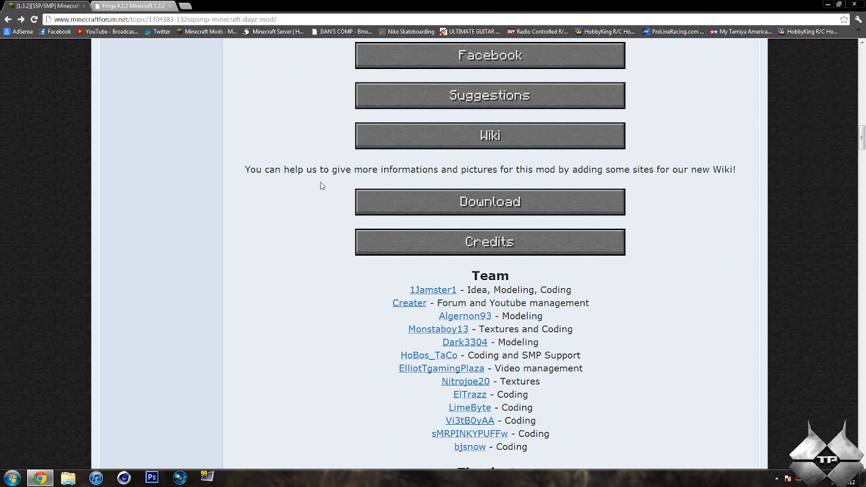
pyautogui.moveTo(485, 207)
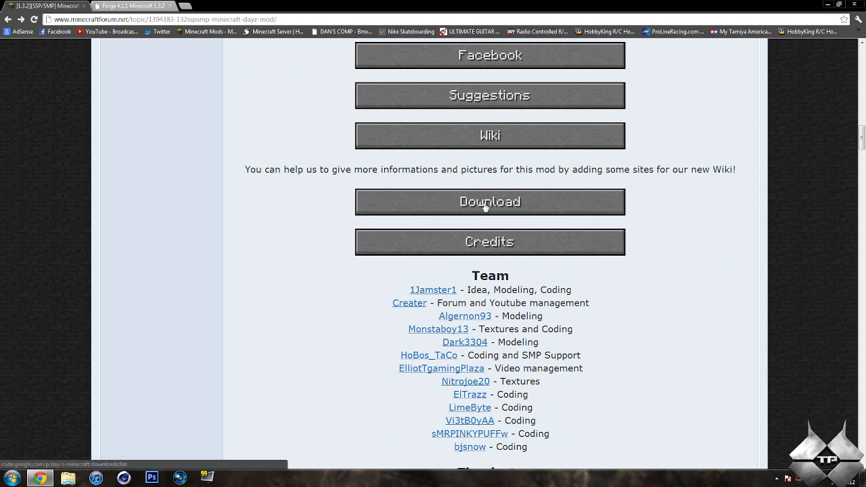
pyautogui.click(489, 202)
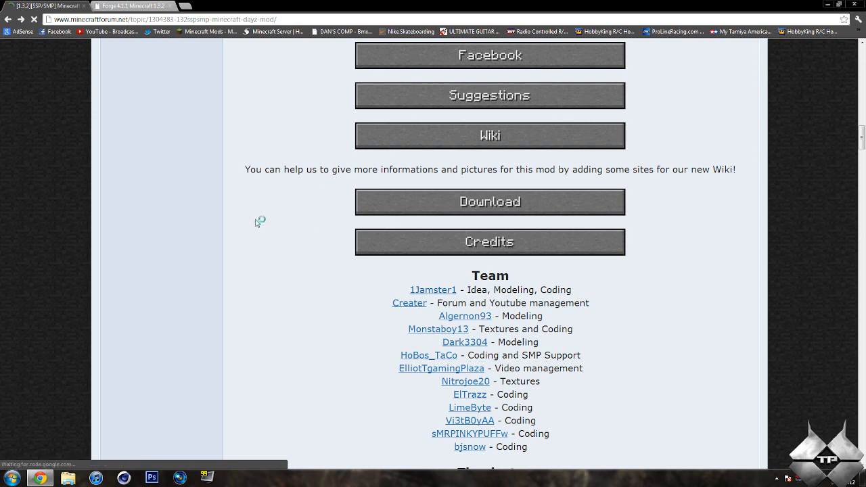
pyautogui.click(489, 202)
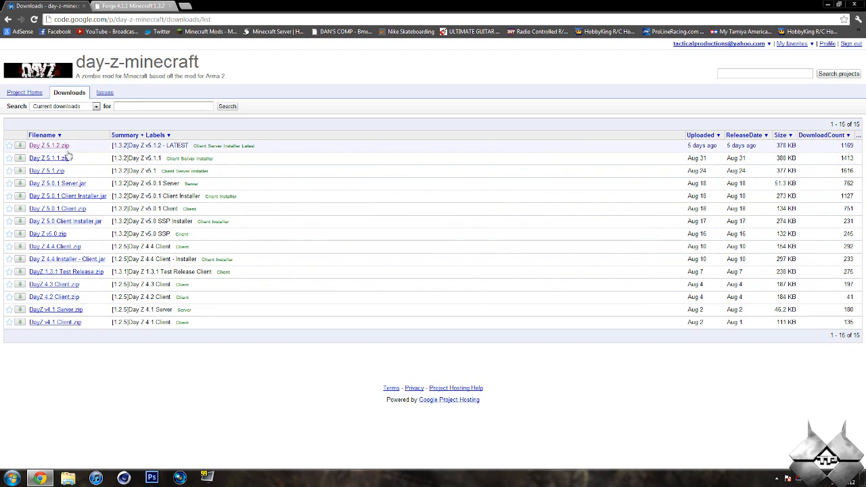
pyautogui.moveTo(102, 149)
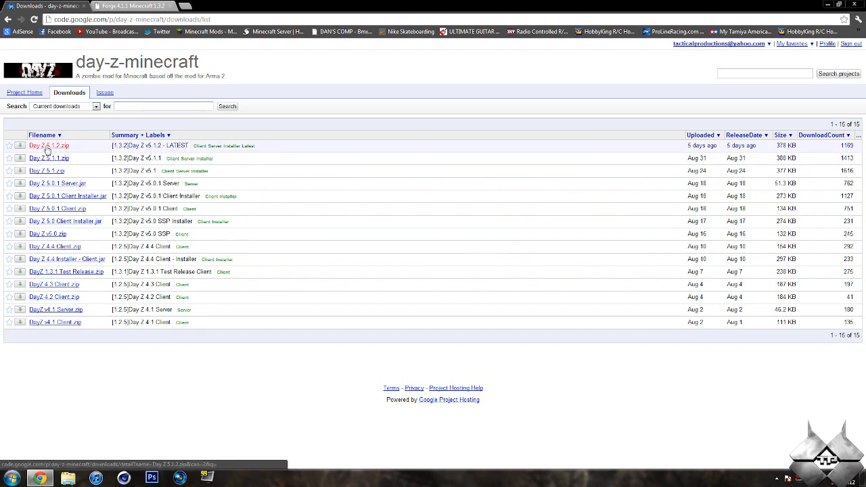
pyautogui.click(48, 146)
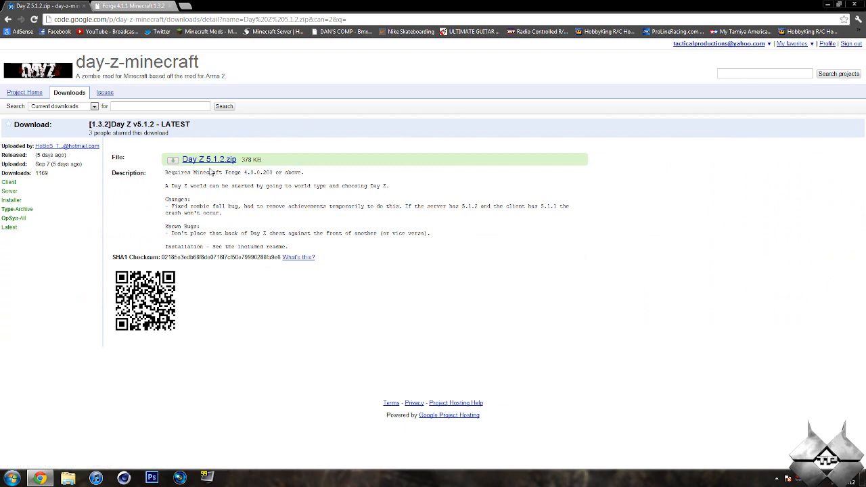
pyautogui.moveTo(217, 165)
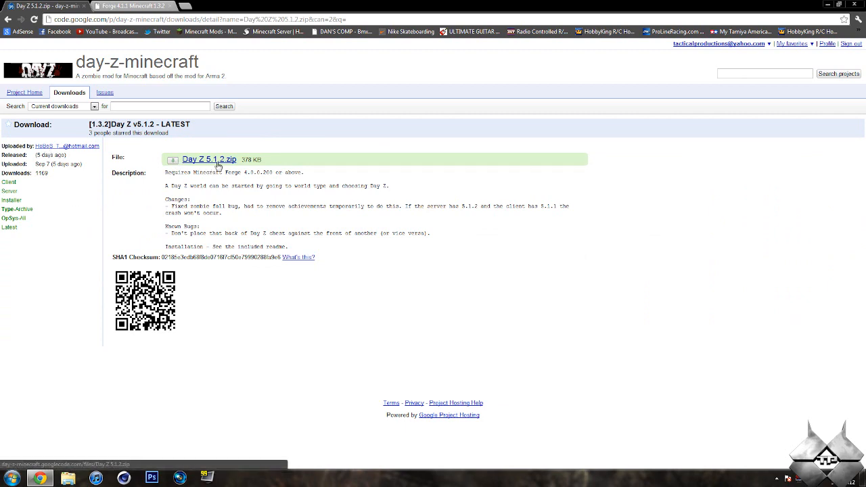
pyautogui.click(8, 19)
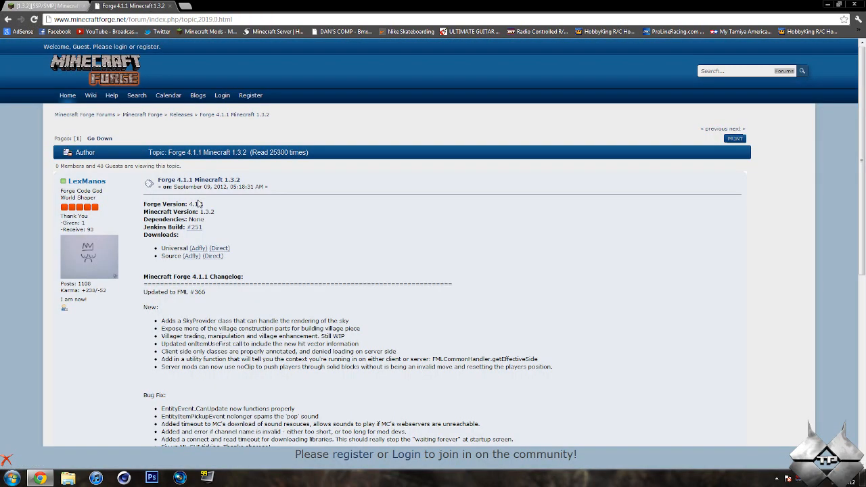
pyautogui.moveTo(301, 207)
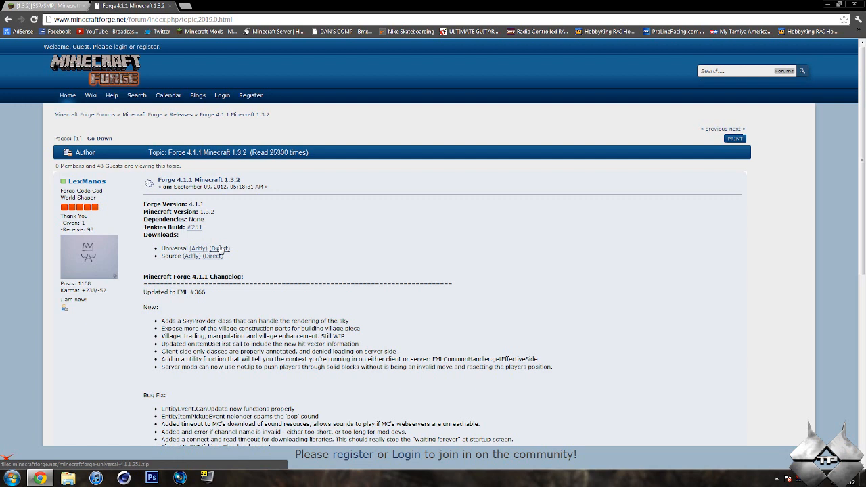
pyautogui.moveTo(385, 226)
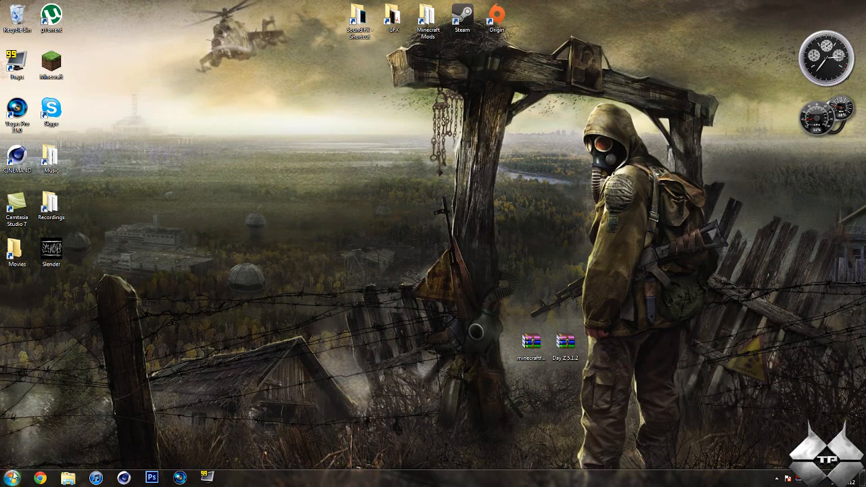
# Find minecraft.jar in %appdata% .minecraft\bin and open it with WinRAR archiver.
pyautogui.click(10, 479)
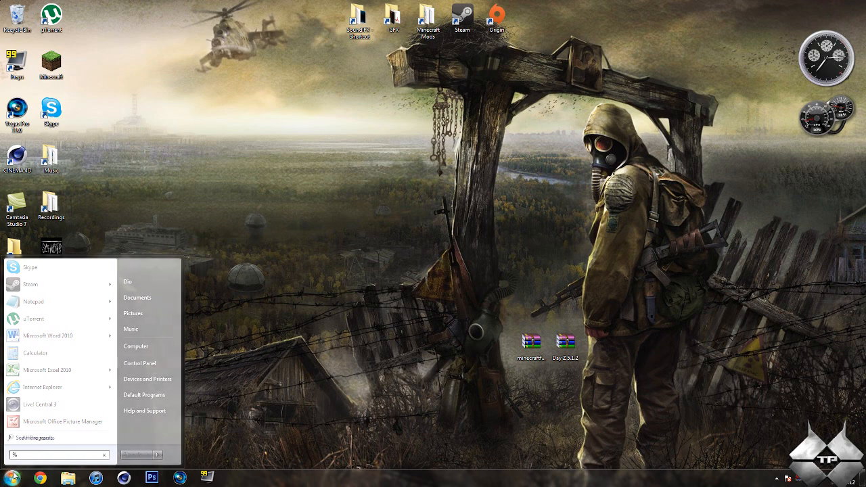
pyautogui.write('appdata%')
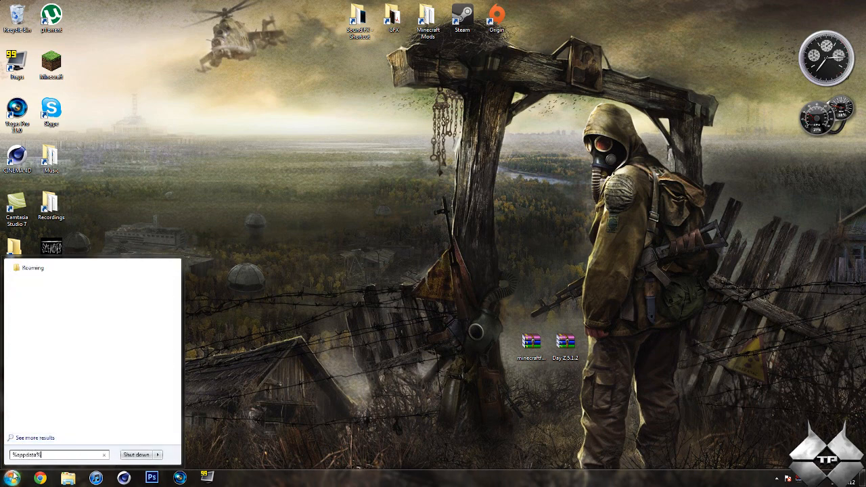
pyautogui.tripleClick(57, 454)
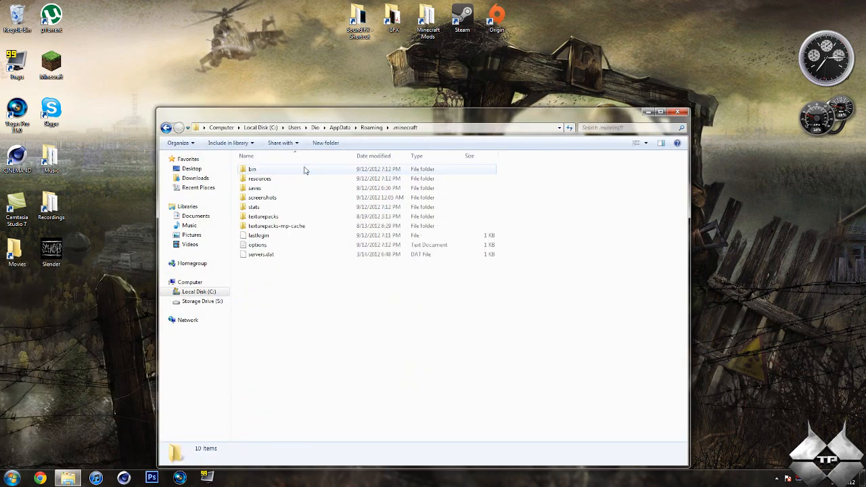
pyautogui.doubleClick(251, 169)
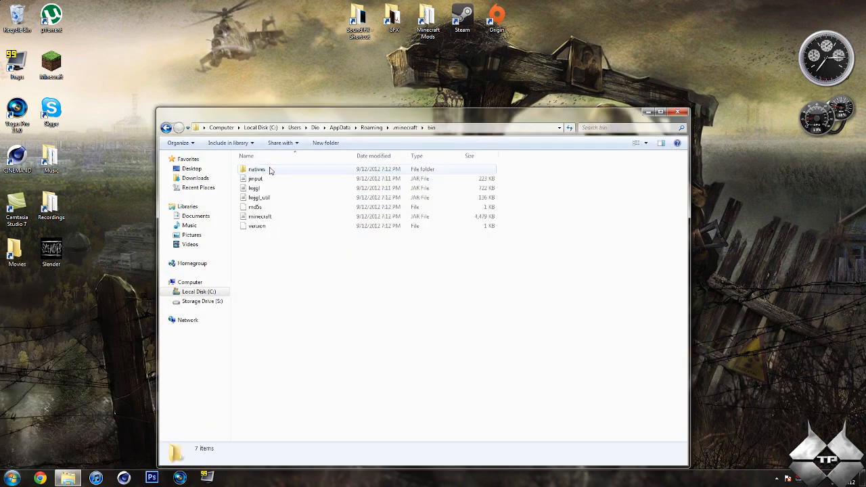
pyautogui.click(260, 217)
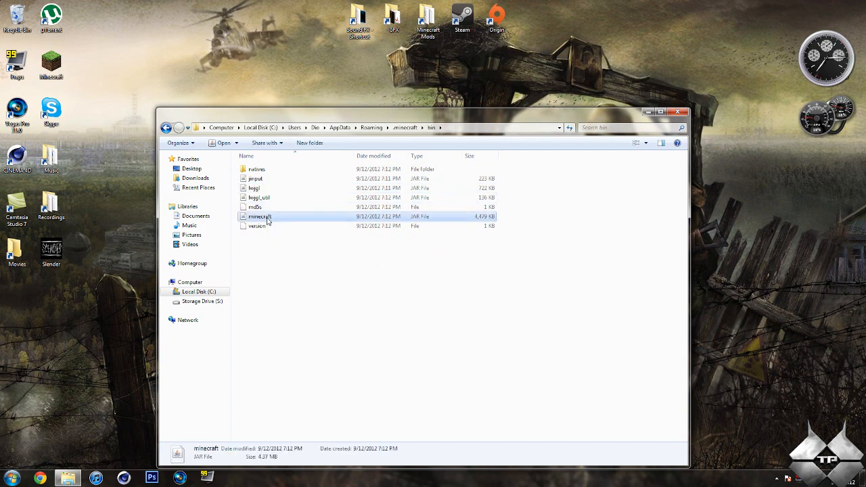
pyautogui.rightClick(260, 216)
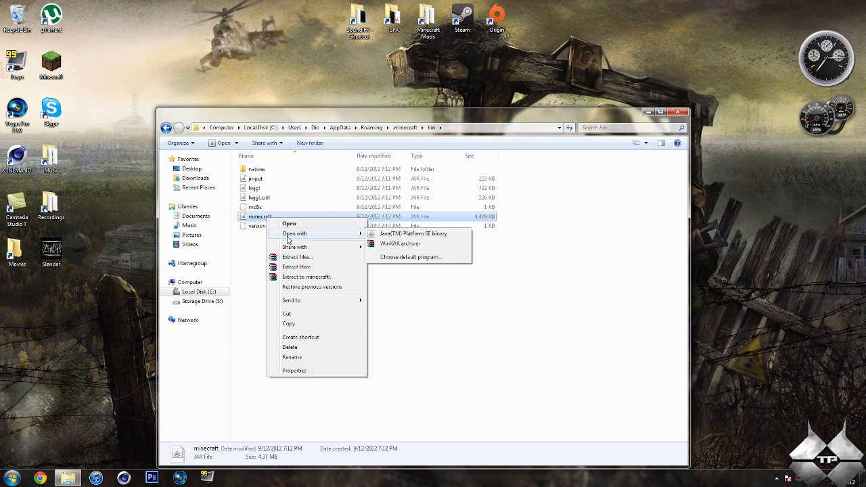
pyautogui.moveTo(347, 240)
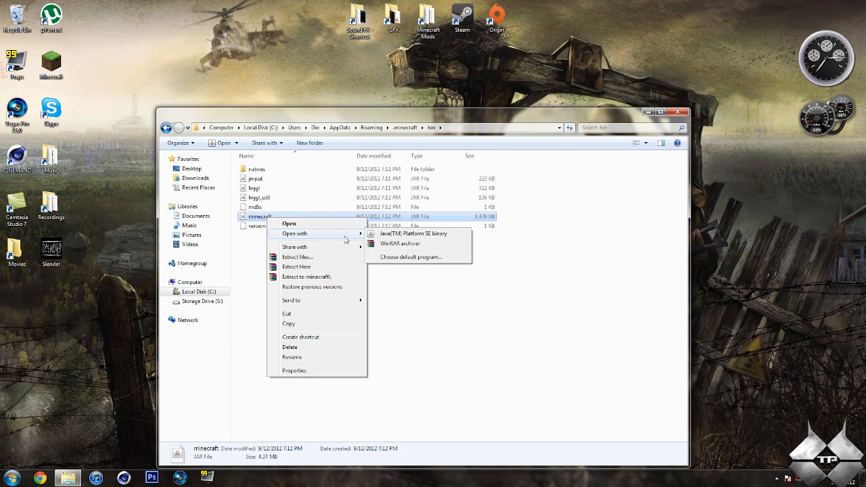
pyautogui.click(399, 243)
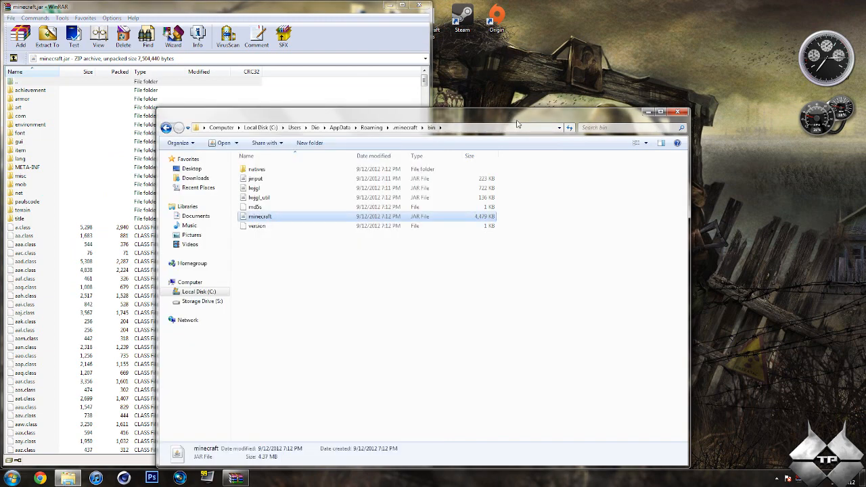
pyautogui.moveTo(547, 110)
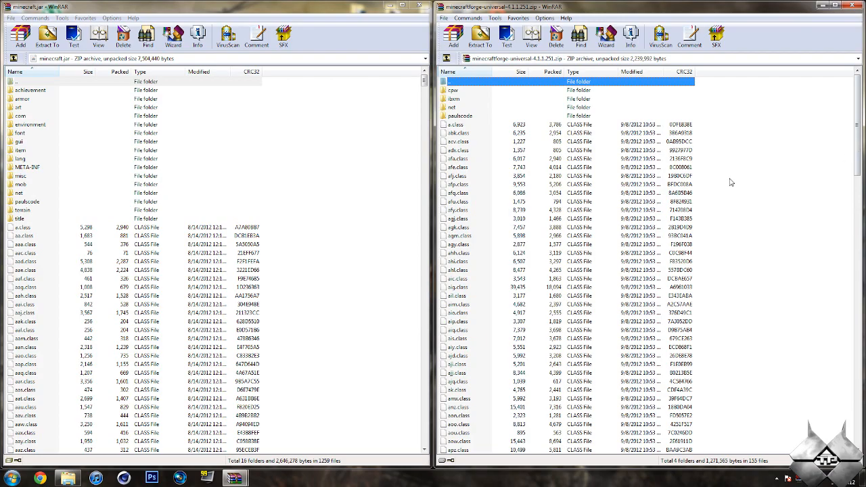
# Add all Forge universal files (cpw, ibxm folders) to minecraft.jar and close the Forge archive.
pyautogui.scroll(-3)
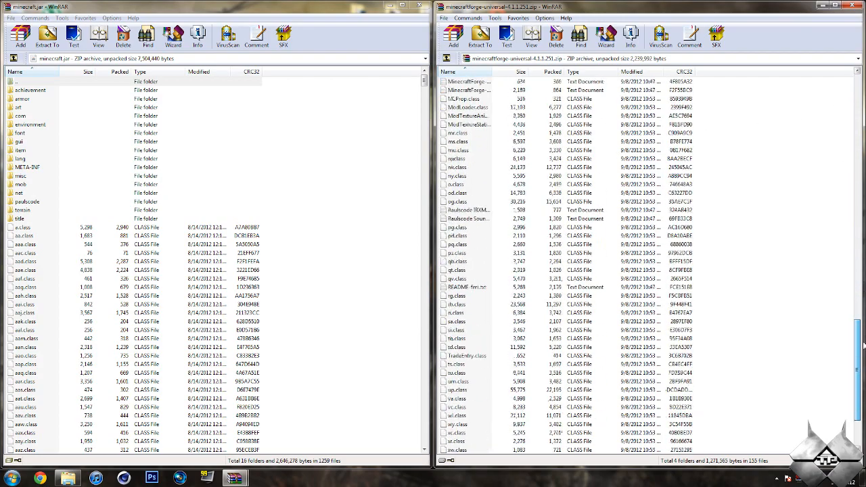
pyautogui.scroll(-3)
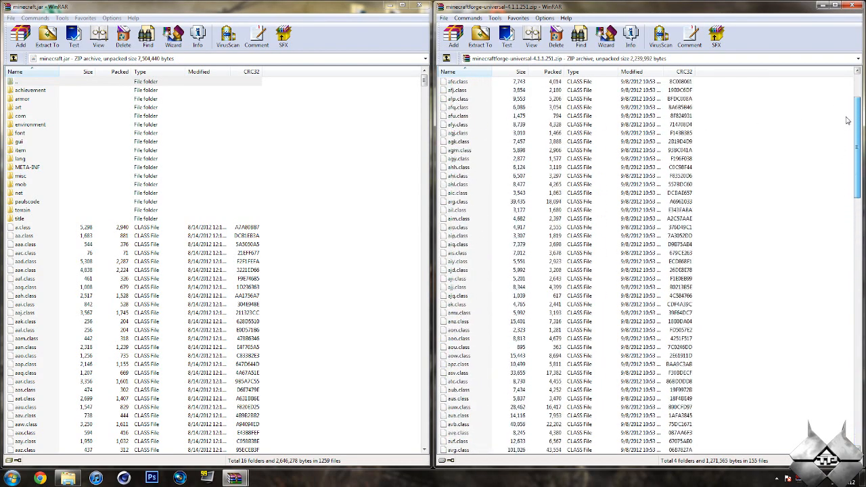
pyautogui.scroll(3)
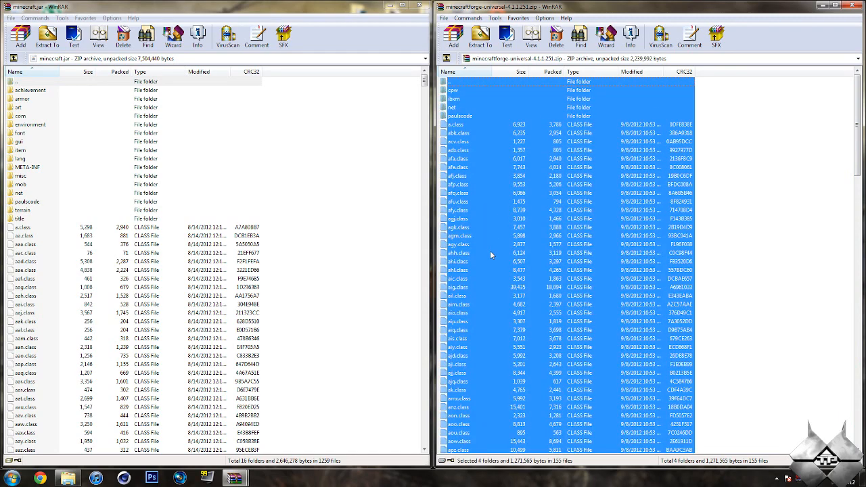
pyautogui.click(21, 37)
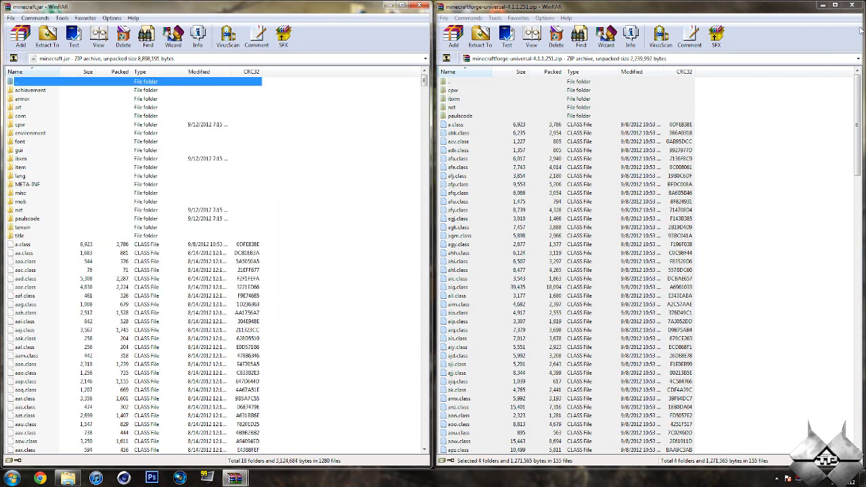
pyautogui.click(852, 7)
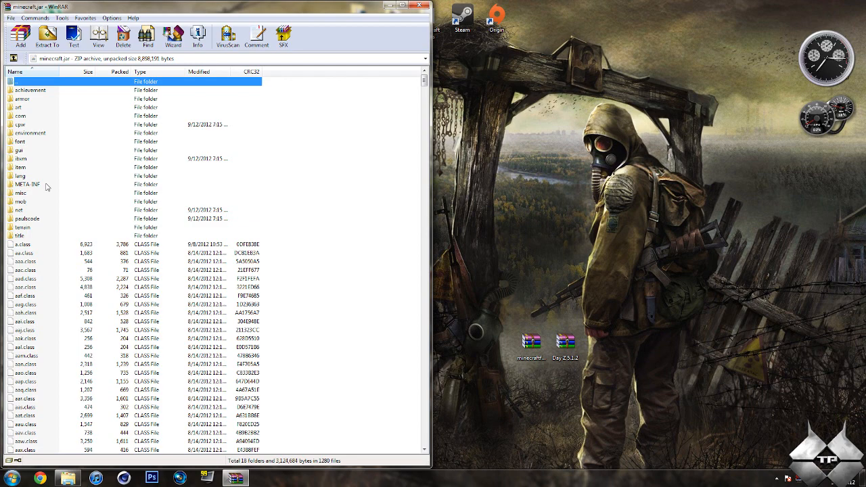
# Delete the META-INF folder from minecraft.jar, confirming with Yes.
pyautogui.rightClick(27, 185)
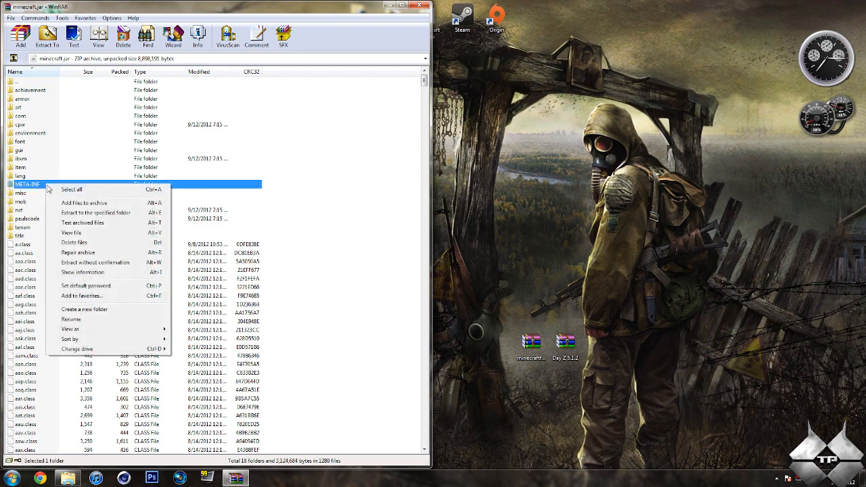
pyautogui.click(74, 243)
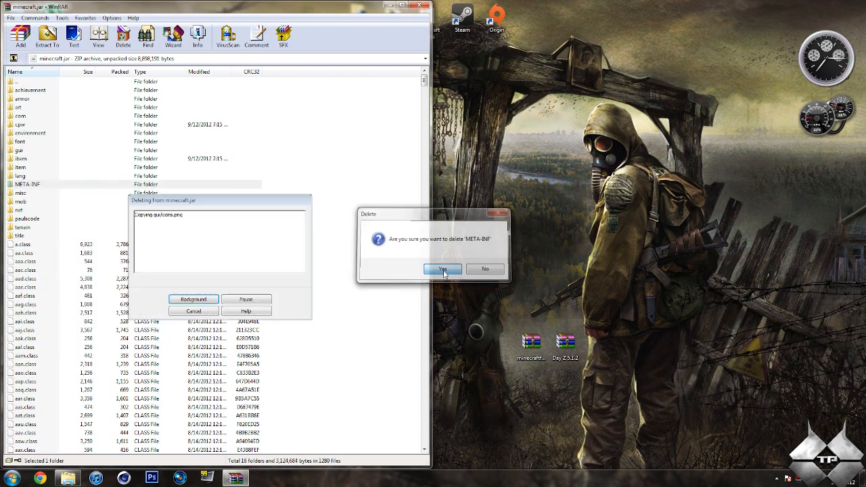
pyautogui.click(443, 268)
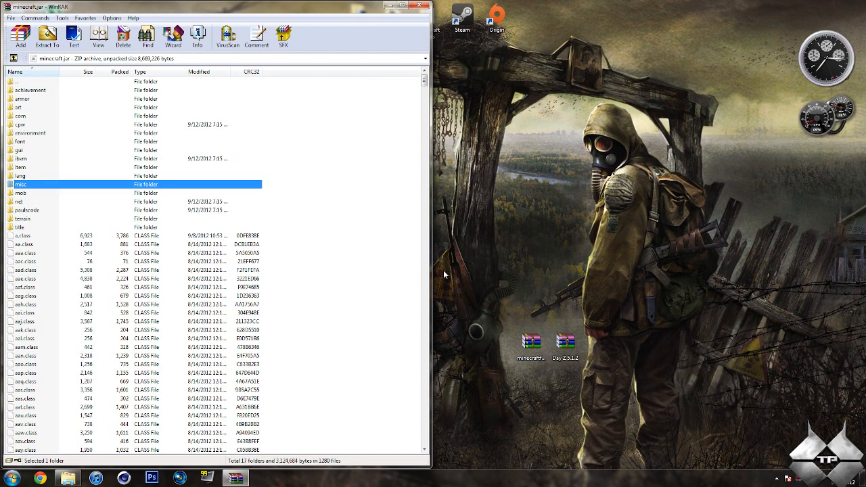
pyautogui.moveTo(428, 140)
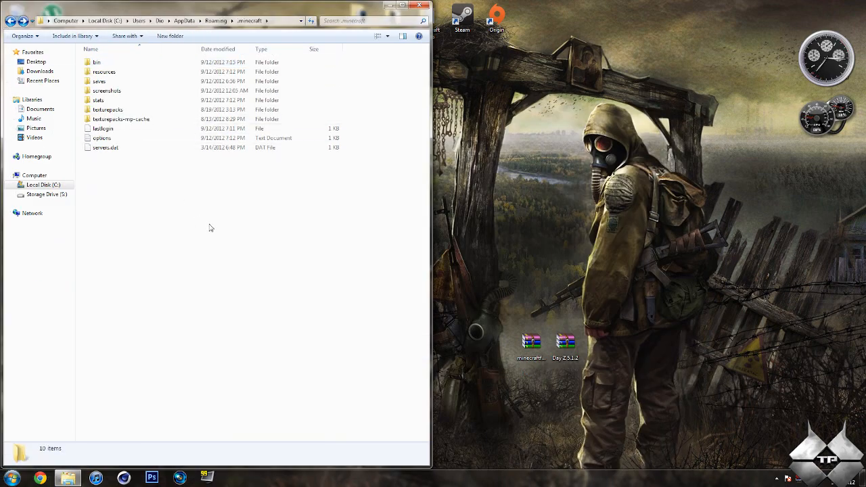
# Open Day Z 5.1.2.zip at Manual Install, check resources > newsound, then return to .minecraft.
pyautogui.doubleClick(565, 345)
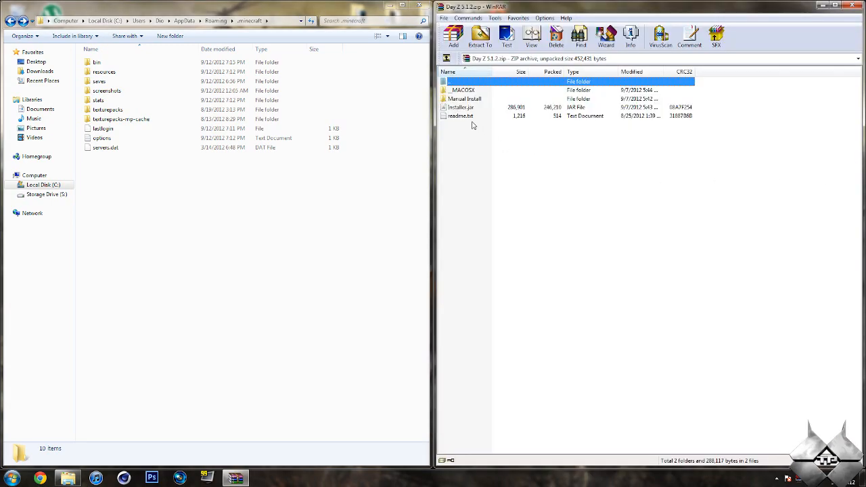
pyautogui.doubleClick(465, 98)
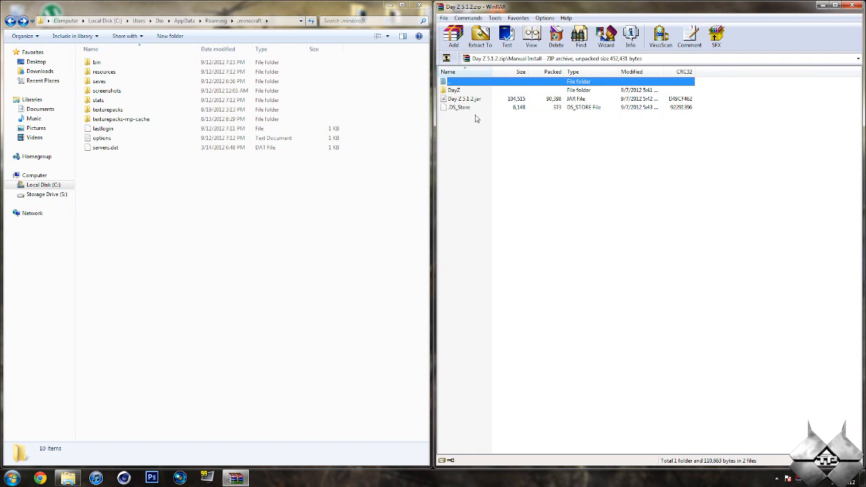
pyautogui.moveTo(126, 72)
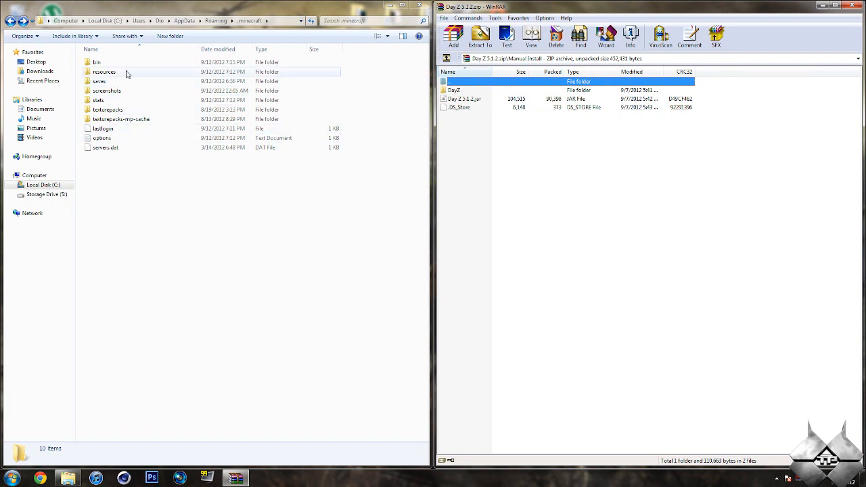
pyautogui.doubleClick(104, 71)
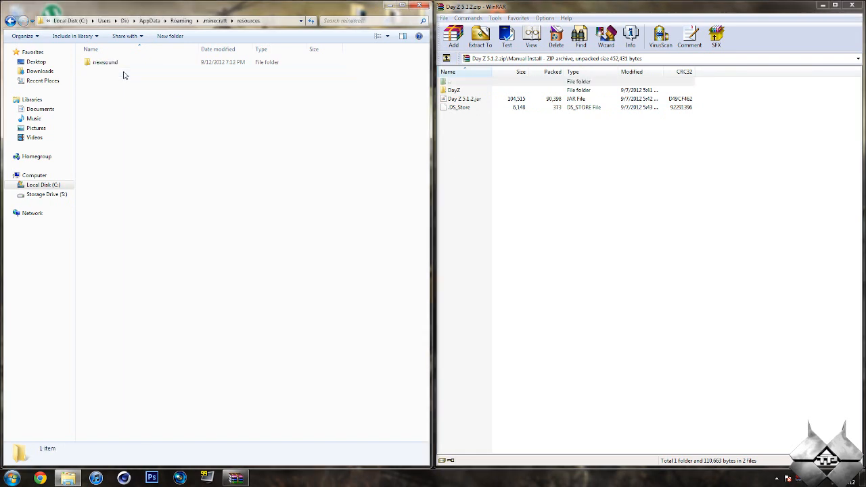
pyautogui.doubleClick(105, 61)
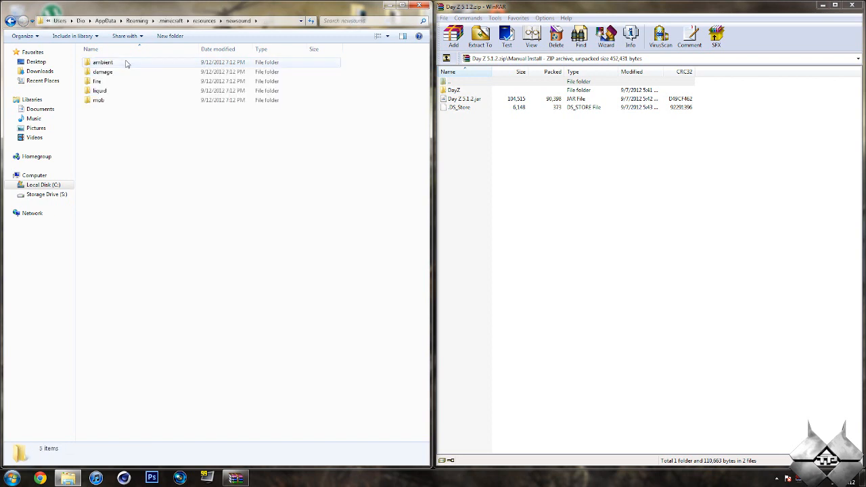
pyautogui.click(455, 90)
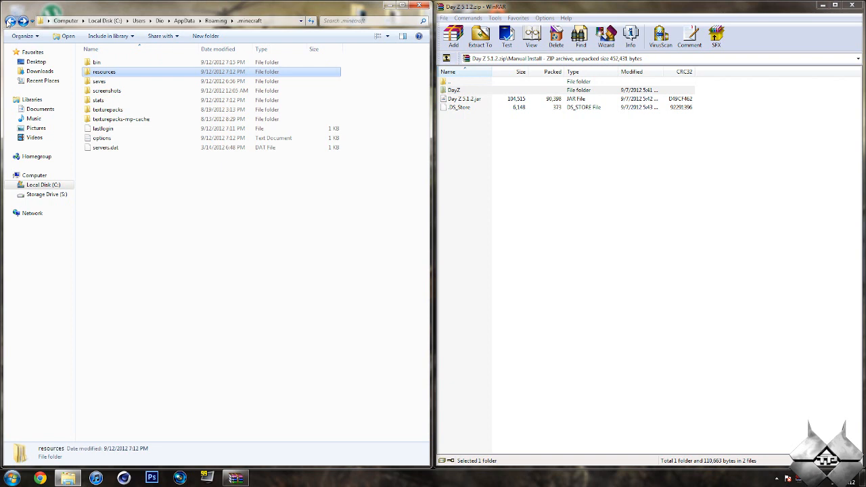
pyautogui.click(263, 241)
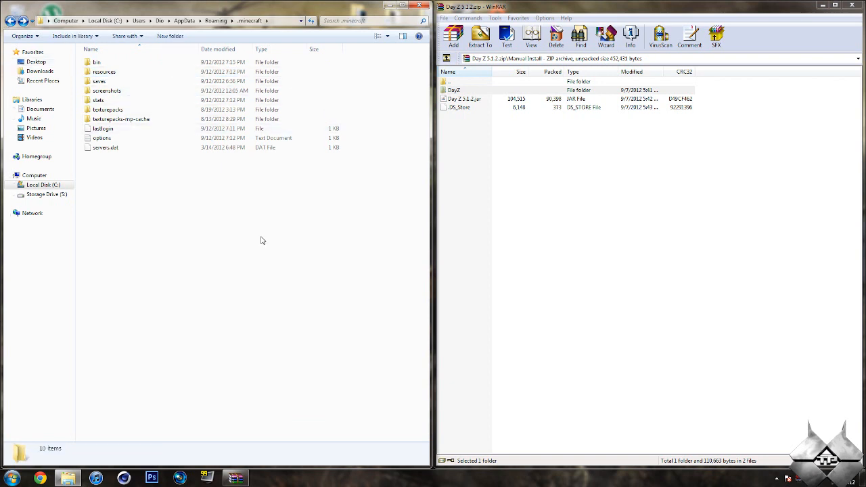
pyautogui.moveTo(166, 253)
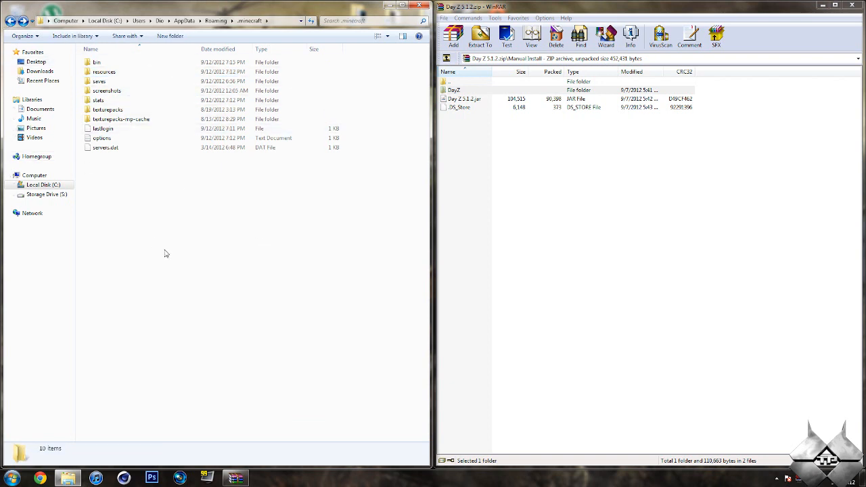
pyautogui.moveTo(181, 253)
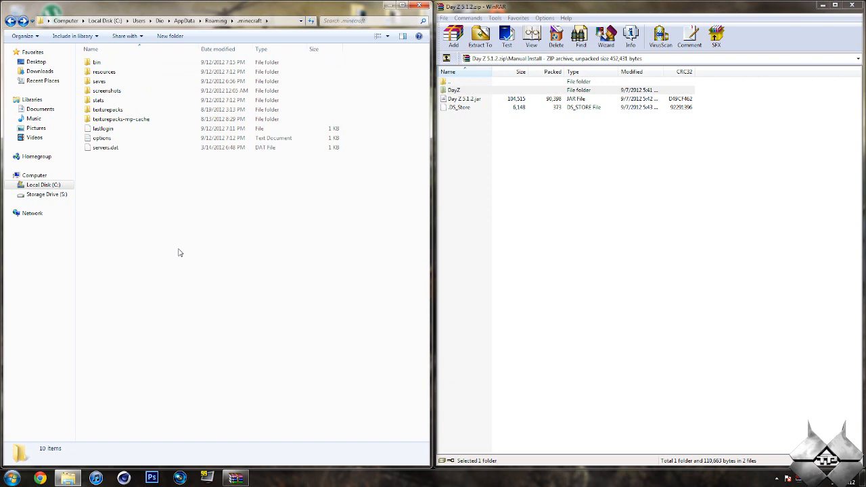
pyautogui.moveTo(192, 235)
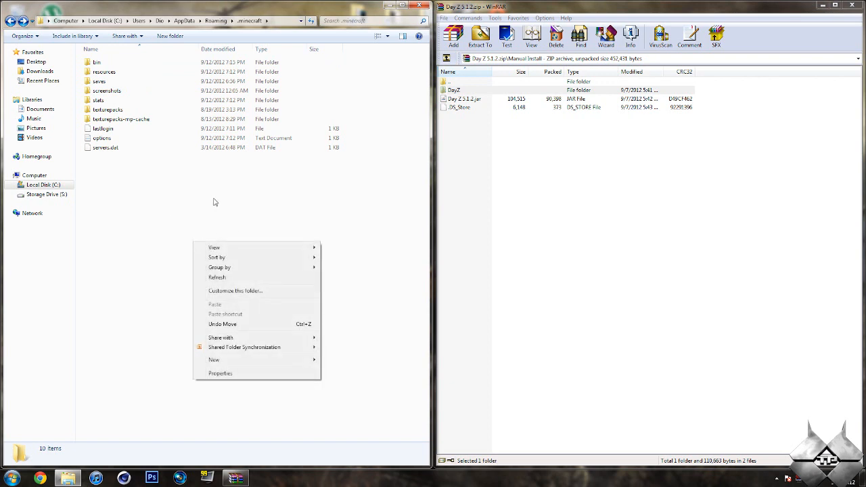
# Create a new folder named 'mods' in .minecraft and open it.
pyautogui.click(214, 359)
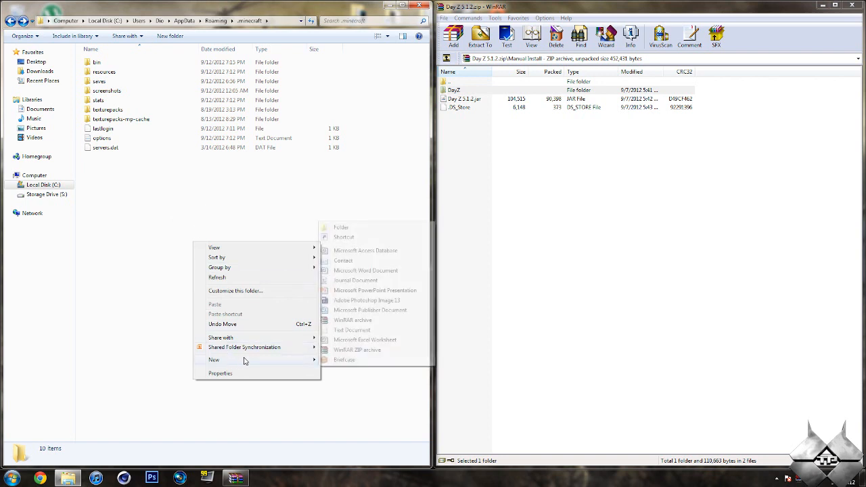
pyautogui.click(341, 227)
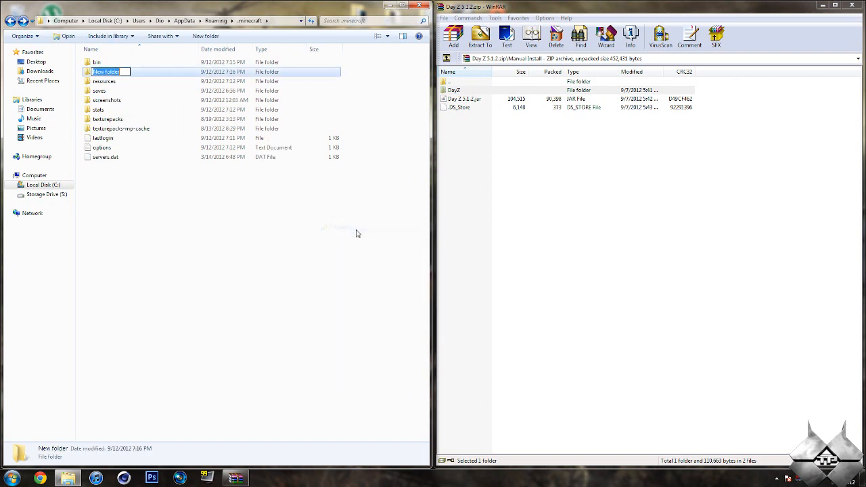
pyautogui.moveTo(147, 250)
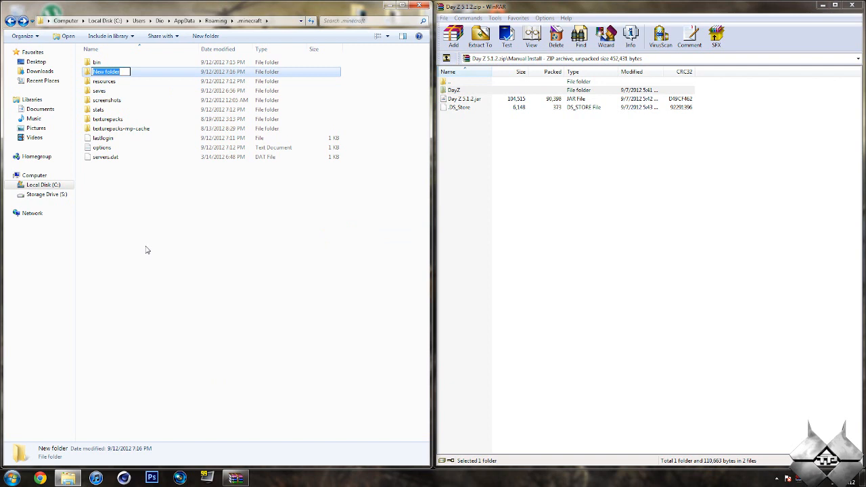
pyautogui.write('mods')
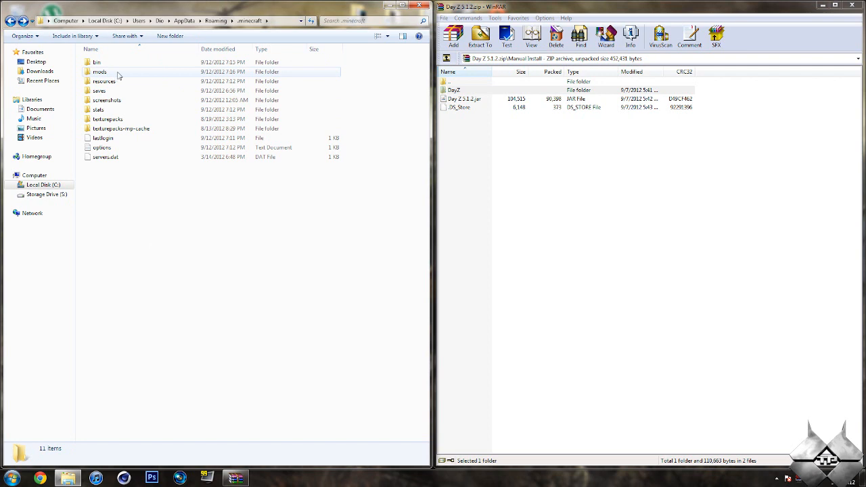
pyautogui.doubleClick(99, 71)
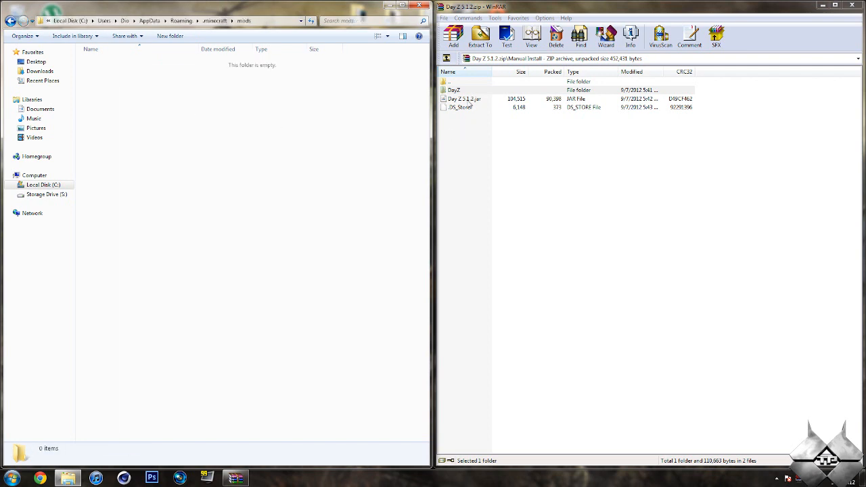
pyautogui.moveTo(484, 105)
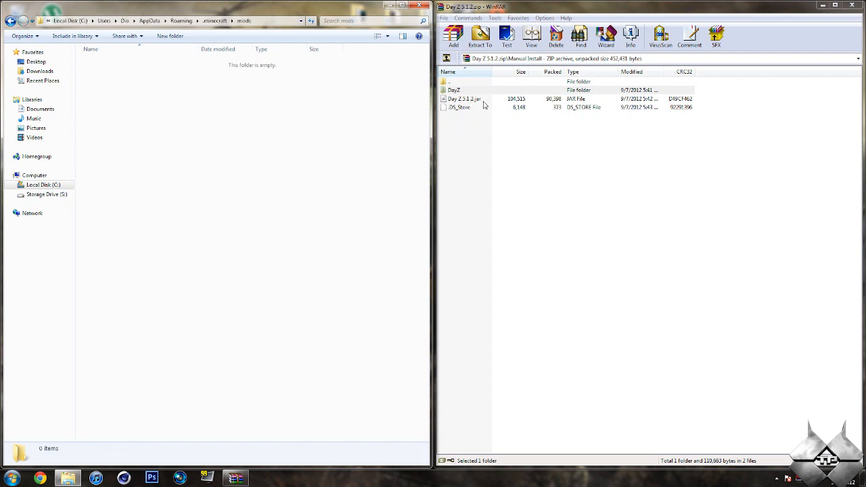
# Copy Day Z 5.1.2.jar into mods, then close WinRAR and the Explorer window.
pyautogui.click(463, 99)
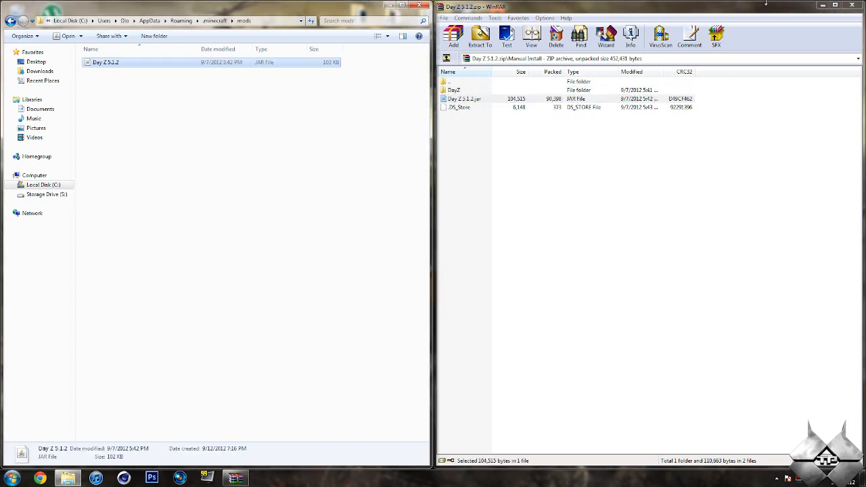
pyautogui.click(852, 6)
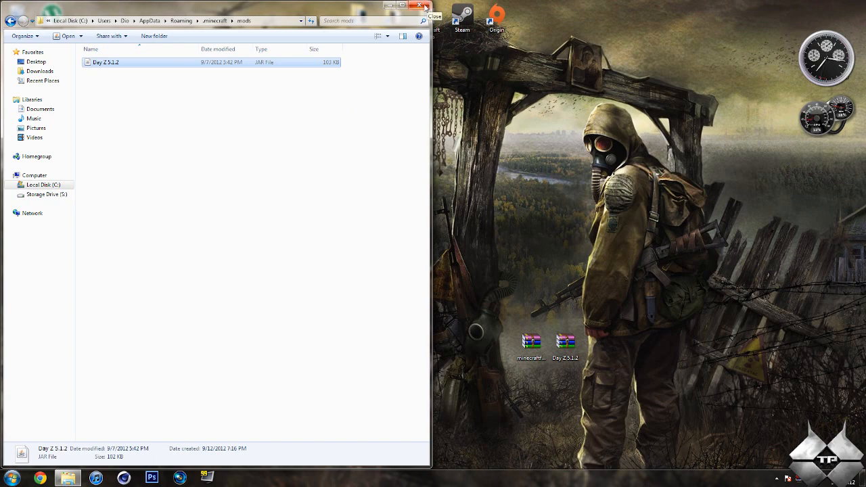
pyautogui.click(425, 6)
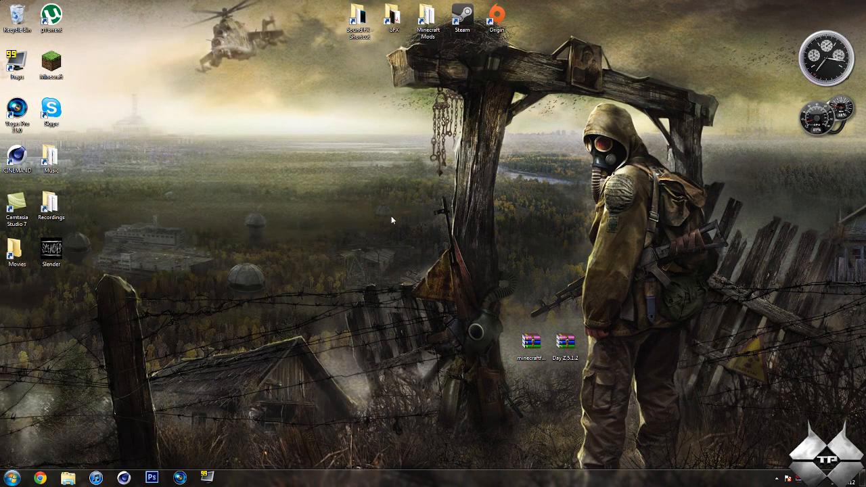